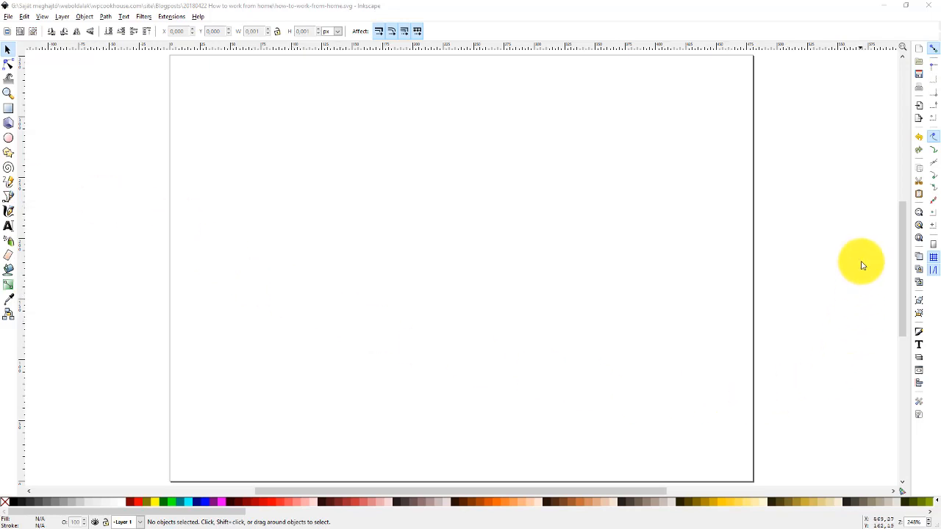
mouse_move(151, 286)
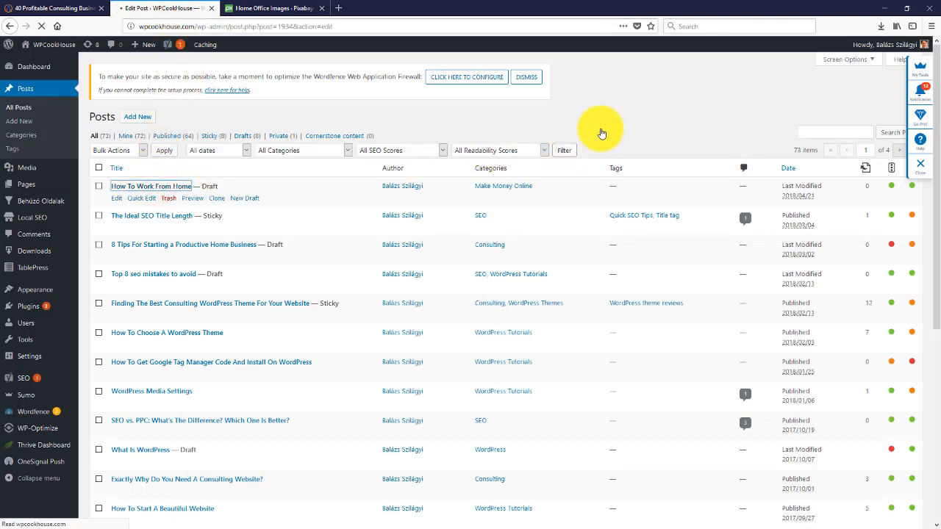
- Open the How To Work From Home draft, then view the '40 Profitable Consulting Business Ideas' post
left_click(151, 185)
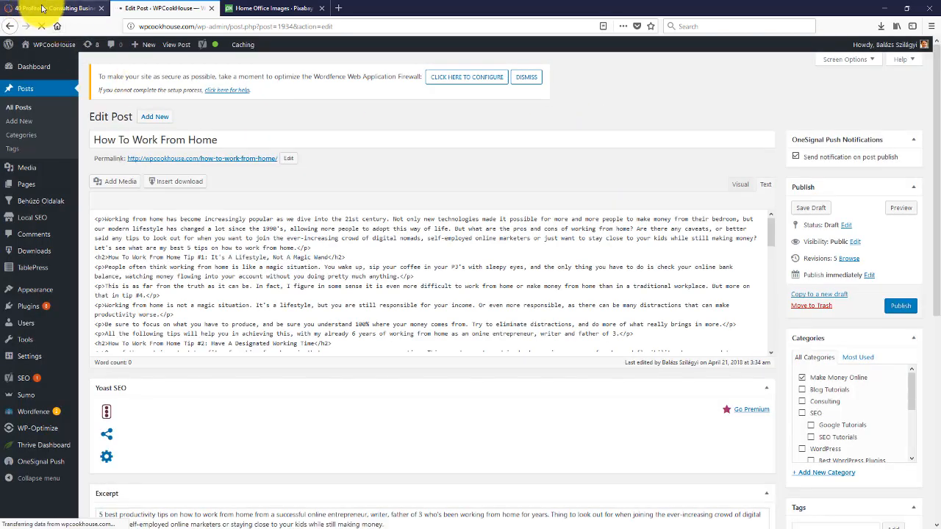
left_click(51, 8)
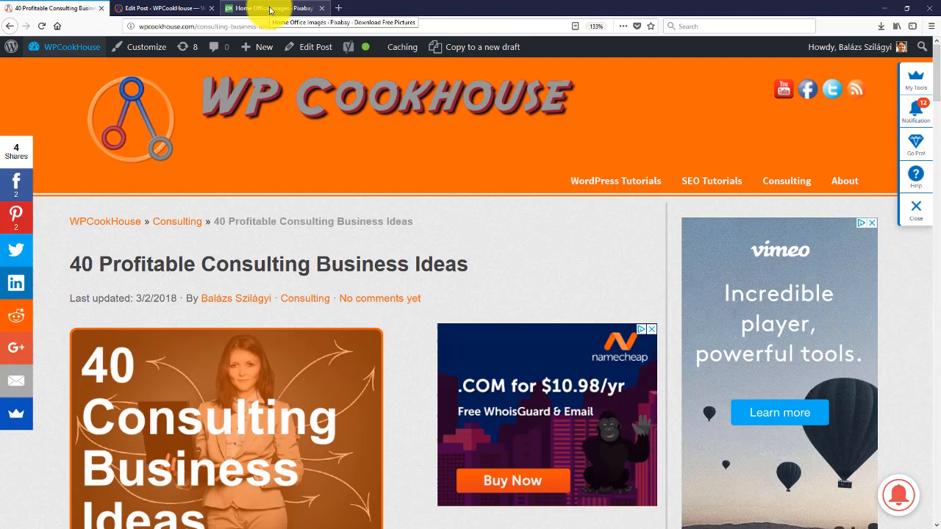
- Switch to Pixabay's 'home office' search results and scroll down through the photos
left_click(268, 10)
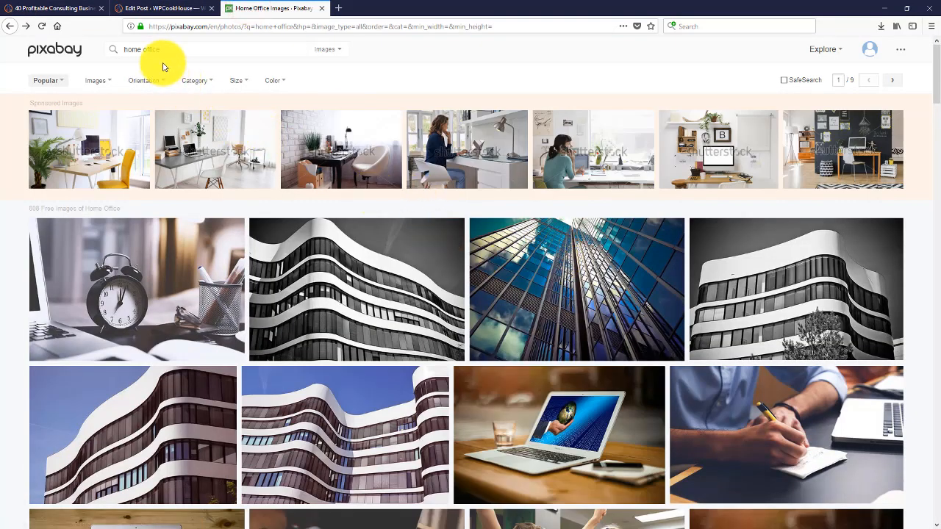
mouse_move(825, 331)
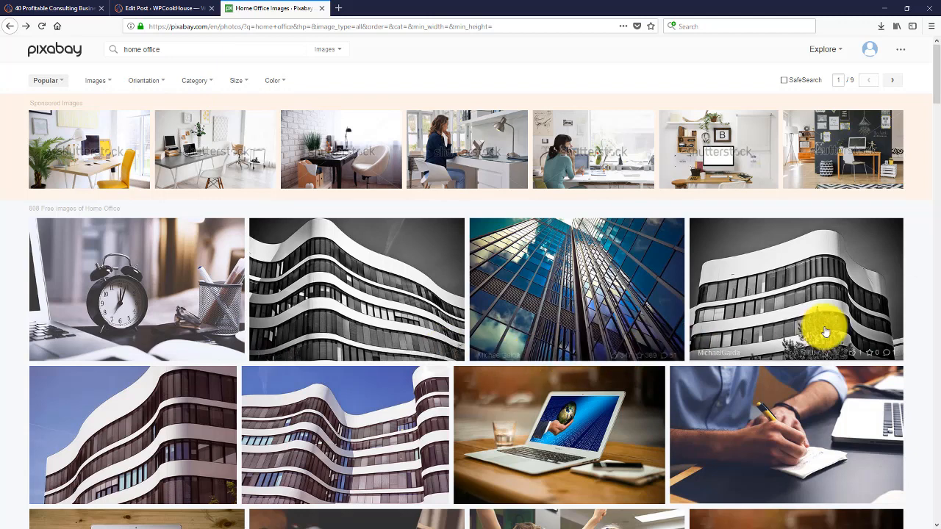
mouse_move(924, 303)
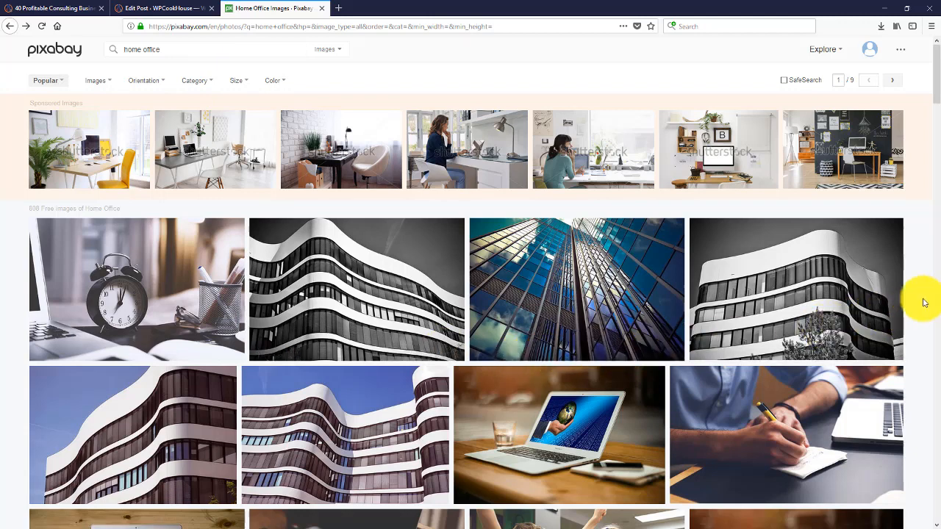
mouse_move(864, 345)
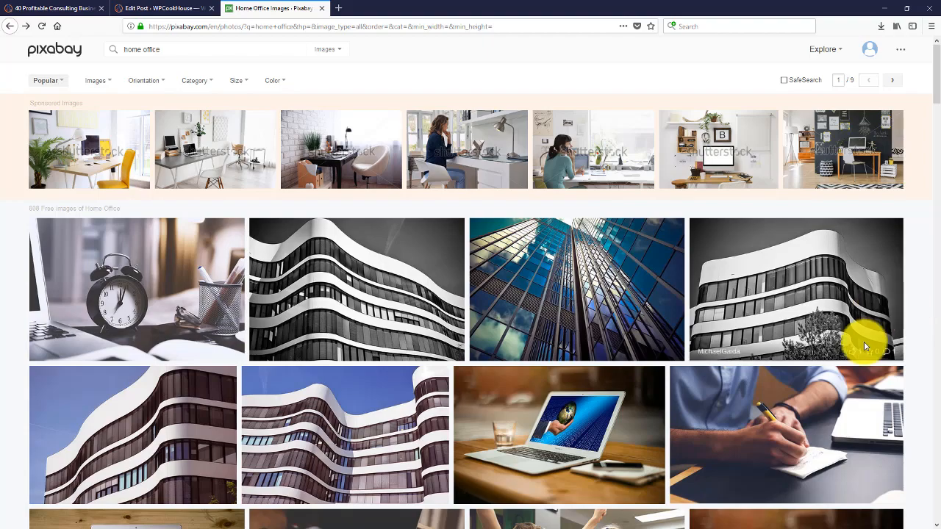
scroll("down", 3)
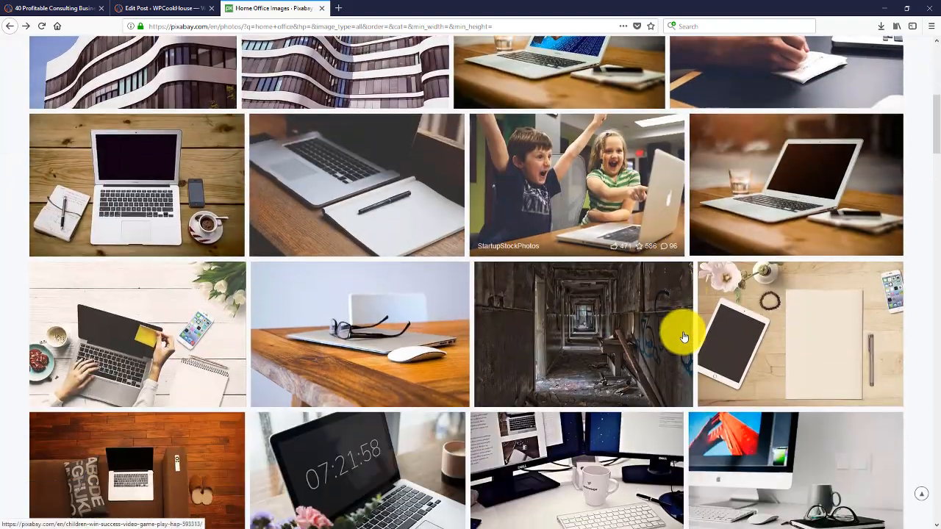
scroll("down", 3)
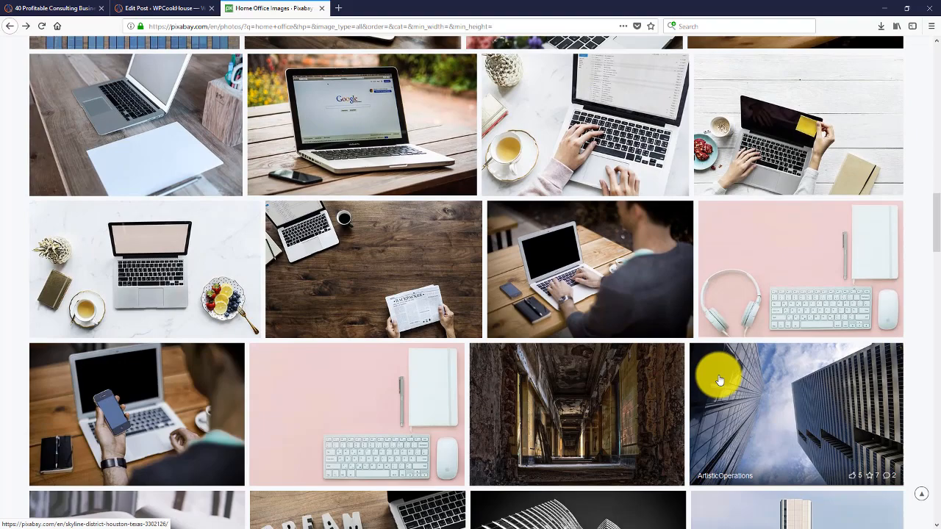
scroll("down", 3)
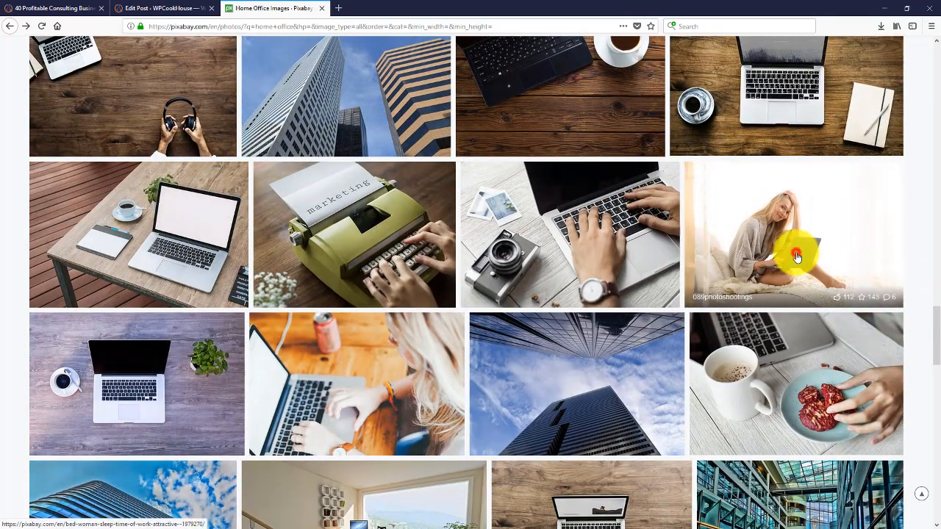
- Download the woman-with-laptop photo at 640×426 into the 20180422 How to work from home folder
left_click(797, 256)
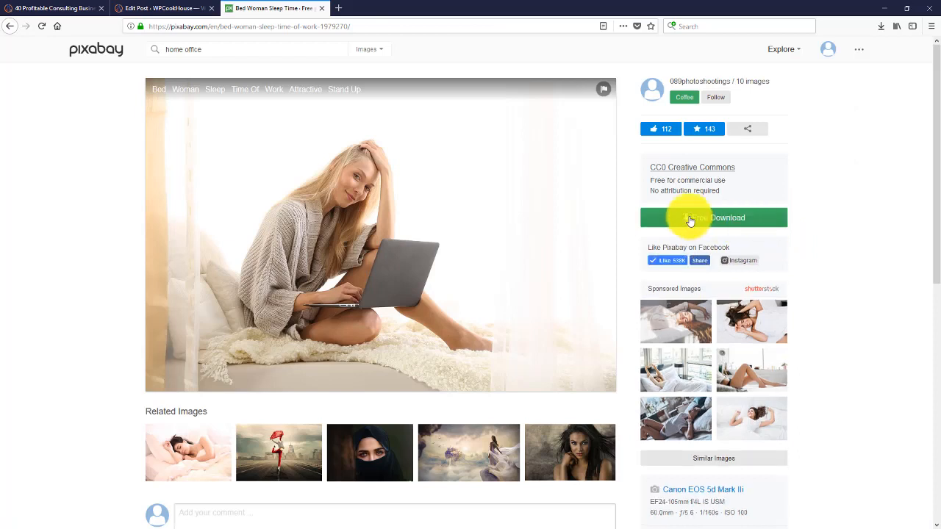
left_click(690, 218)
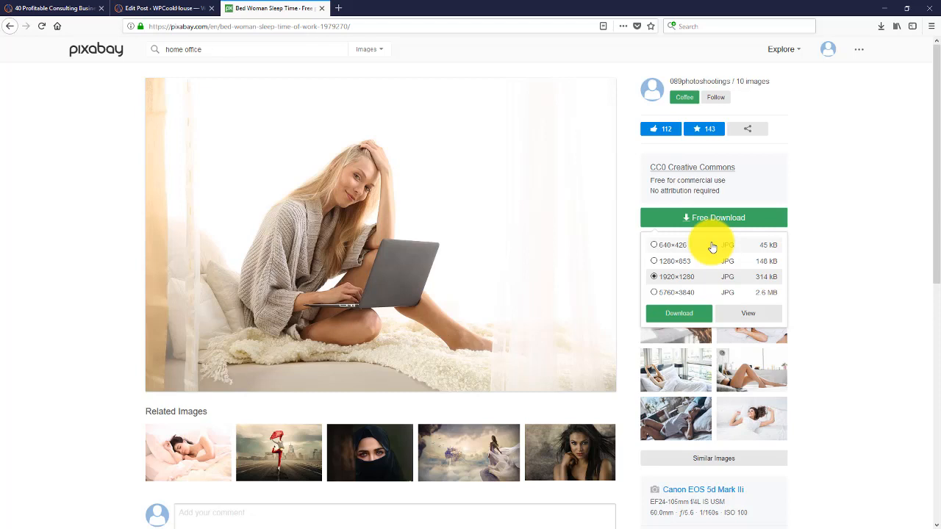
mouse_move(693, 250)
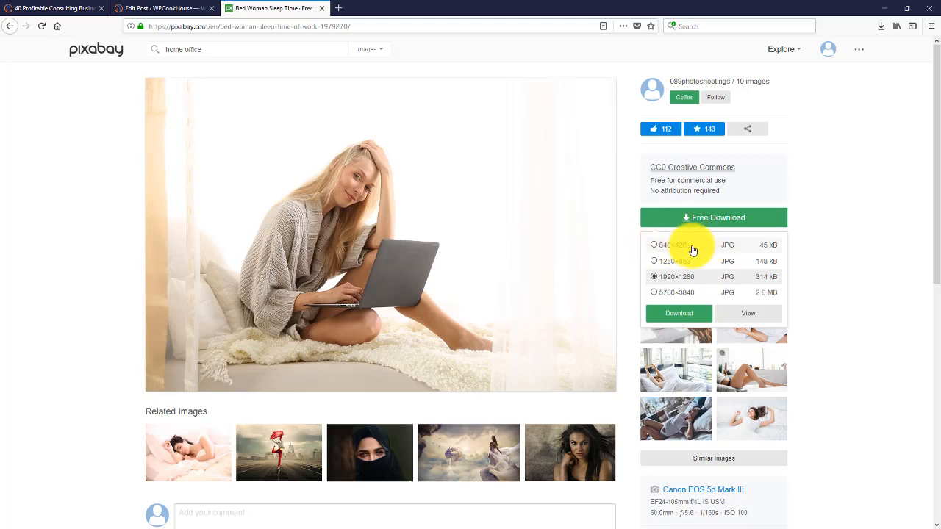
mouse_move(695, 249)
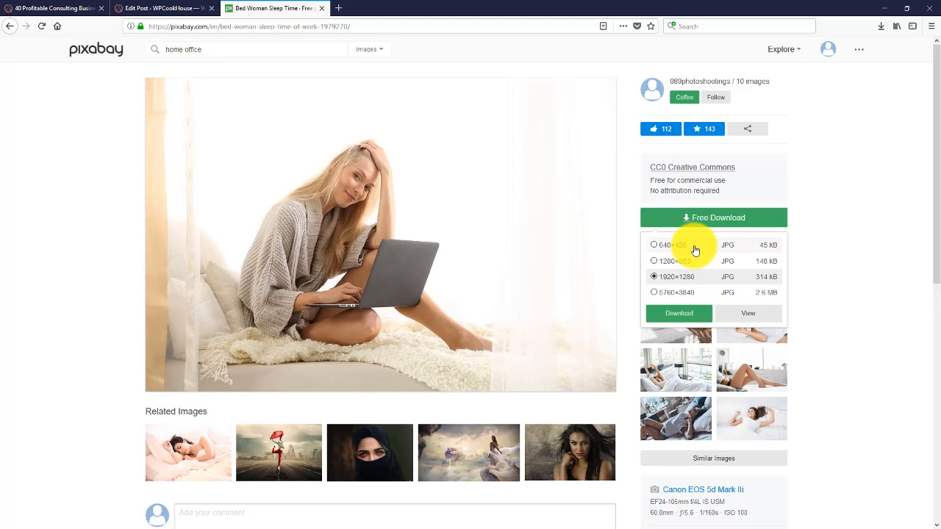
mouse_move(670, 245)
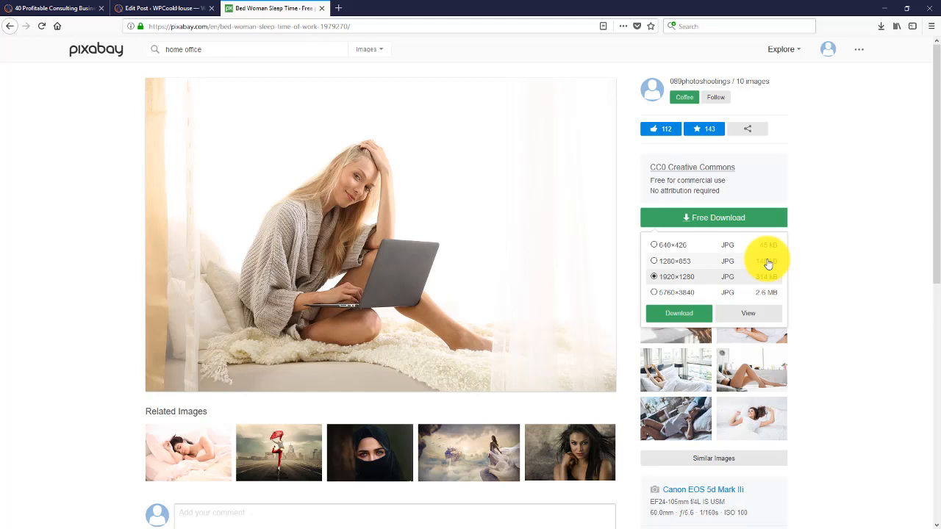
left_click(652, 245)
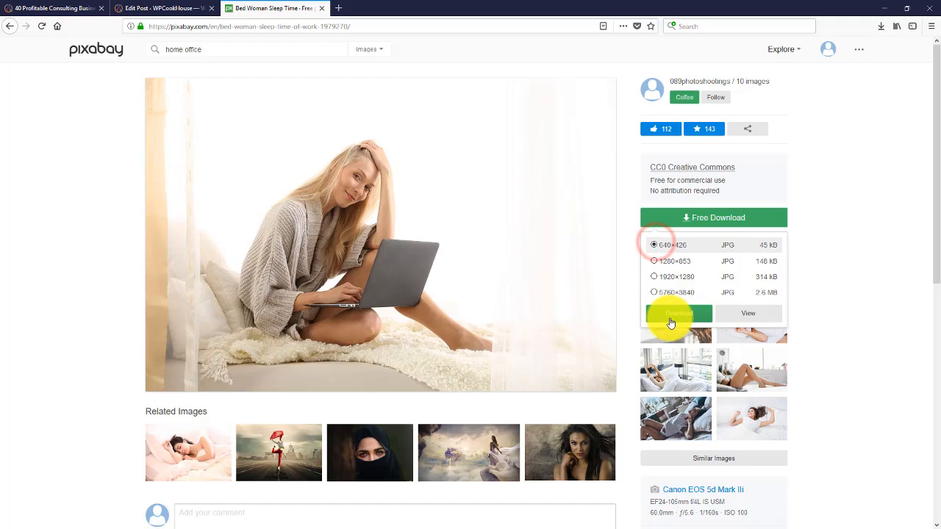
left_click(678, 313)
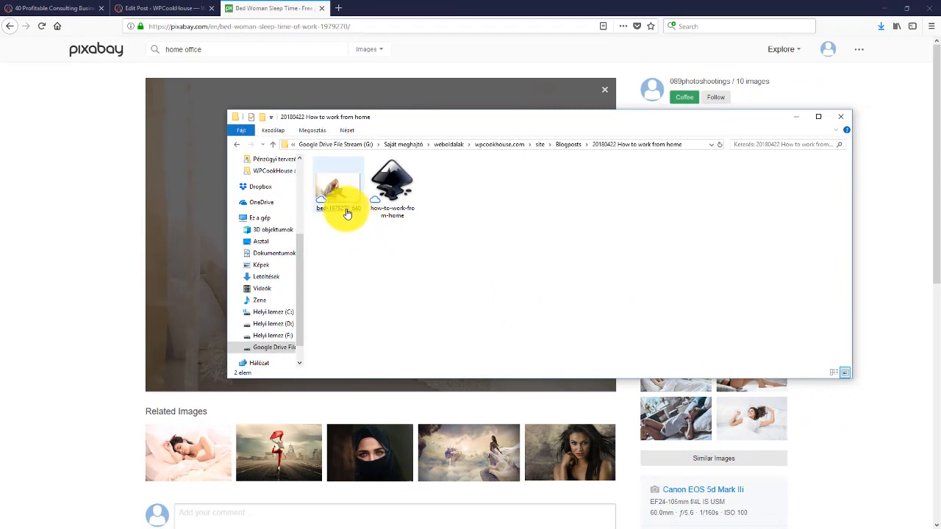
- Preview the downloaded photo in the image viewer, then close the viewer
left_click(338, 183)
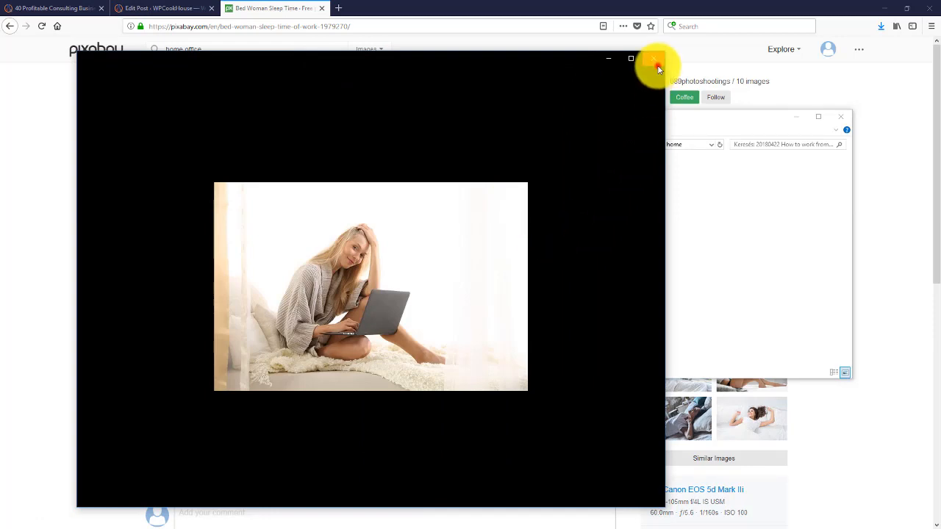
left_click(649, 60)
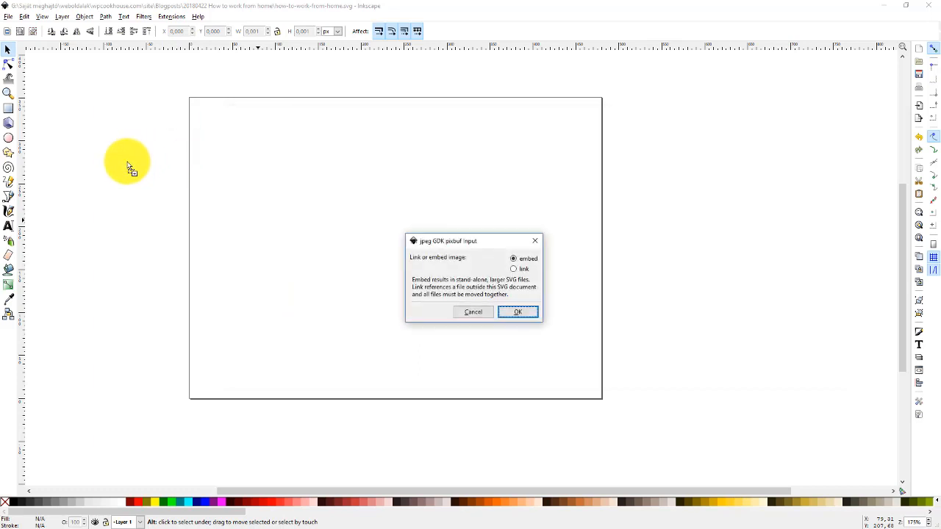
- Embed the photo, move it to the page's left edge, and lock proportions to set height 351
left_click(517, 312)
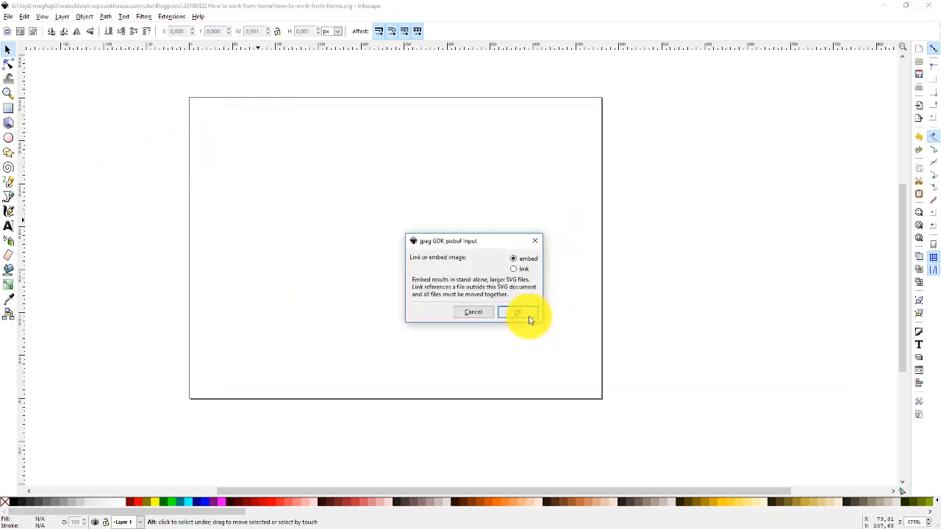
left_click(519, 311)
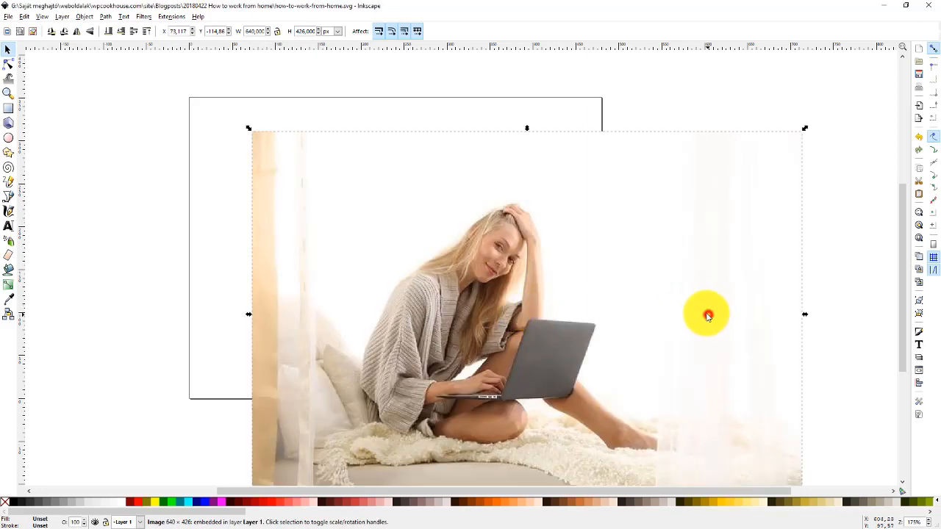
left_click_drag(705, 313, 652, 308)
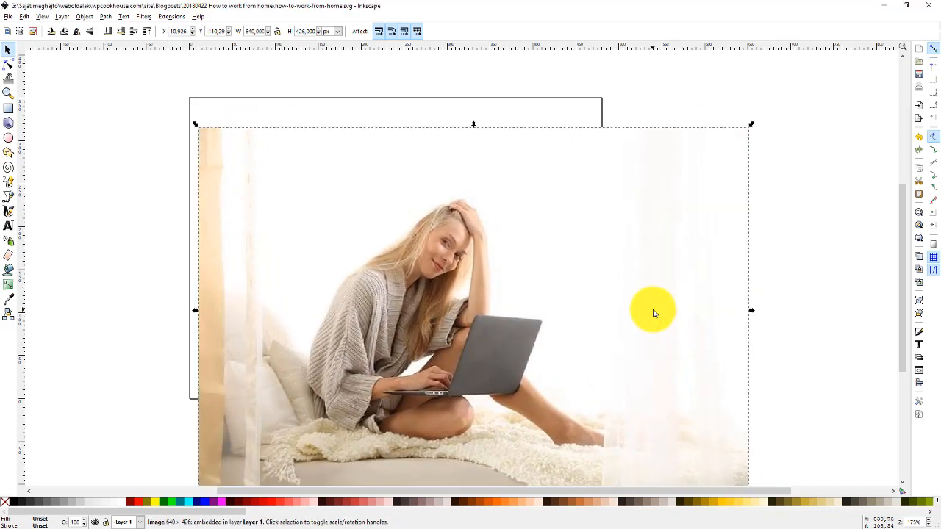
mouse_move(288, 117)
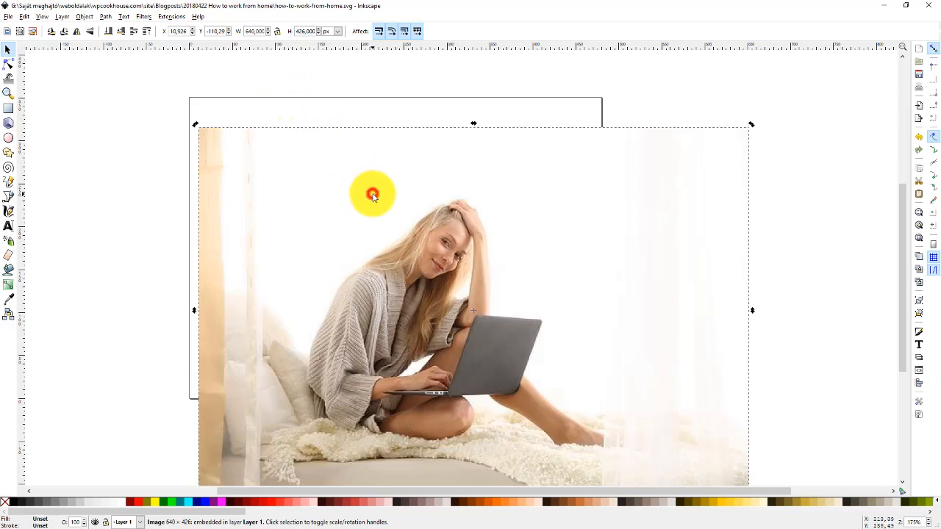
mouse_move(762, 286)
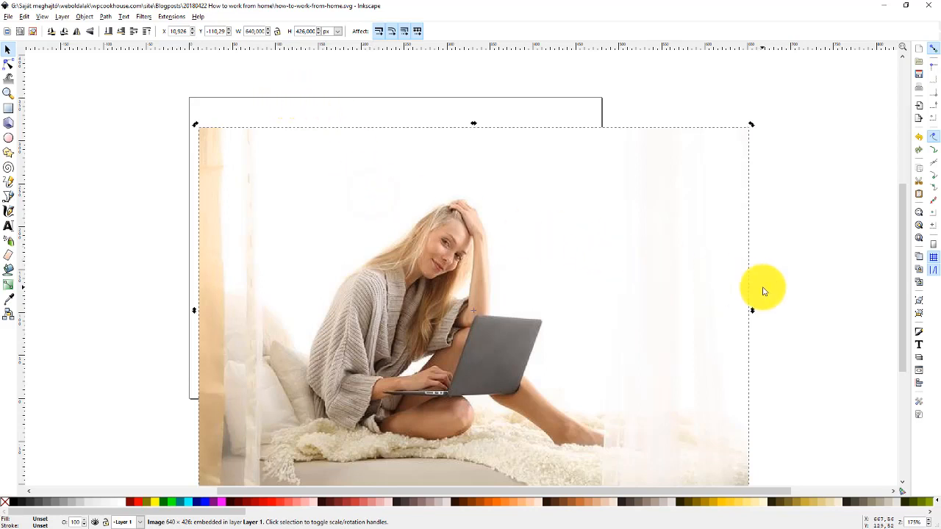
mouse_move(430, 255)
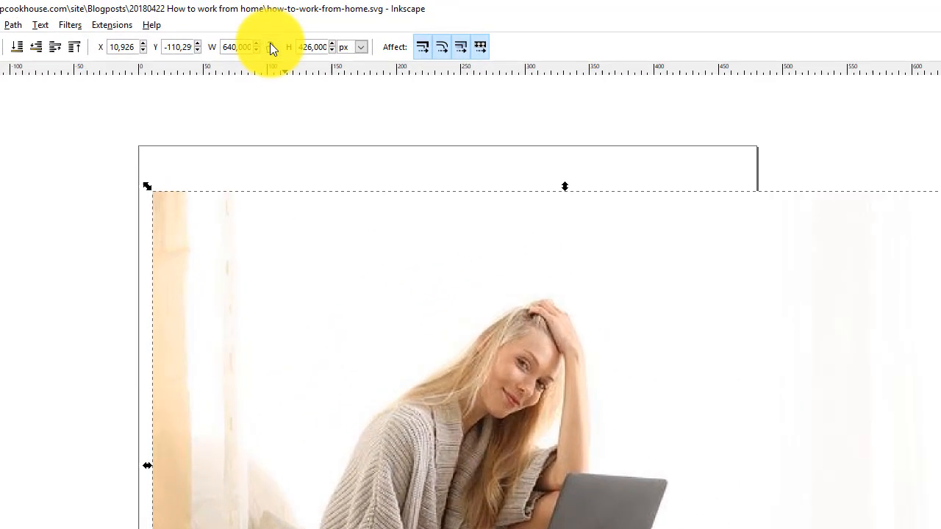
left_click(271, 46)
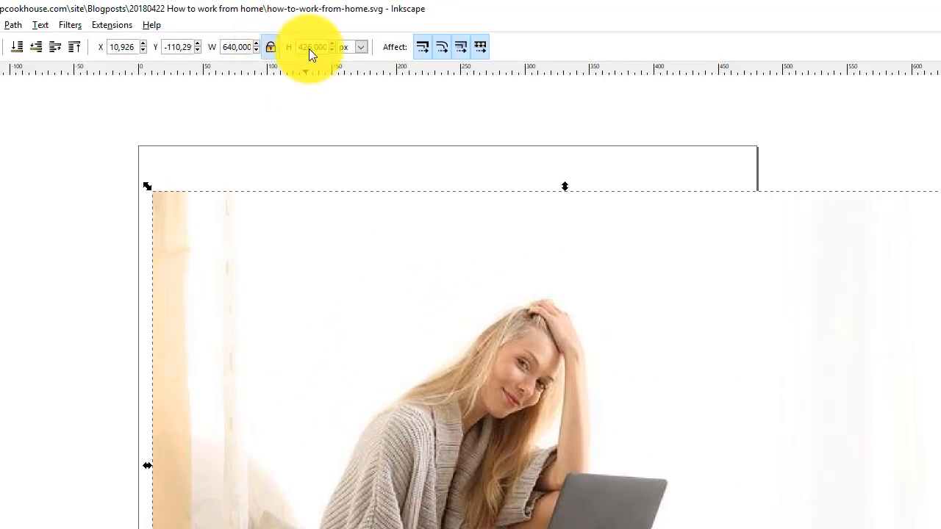
left_click(310, 47)
type("351,000")
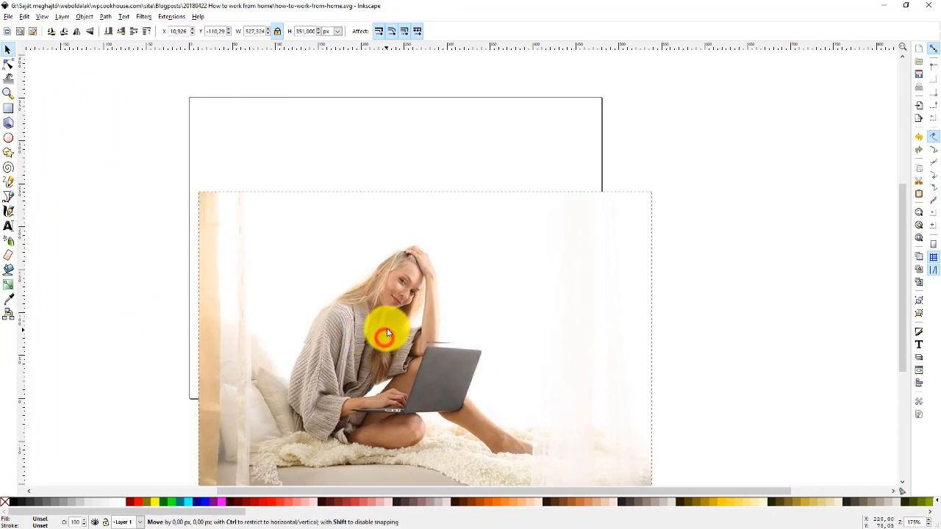
- Move the photo over the page, center it horizontally with Align, and deselect it
left_click_drag(387, 332, 183, 191)
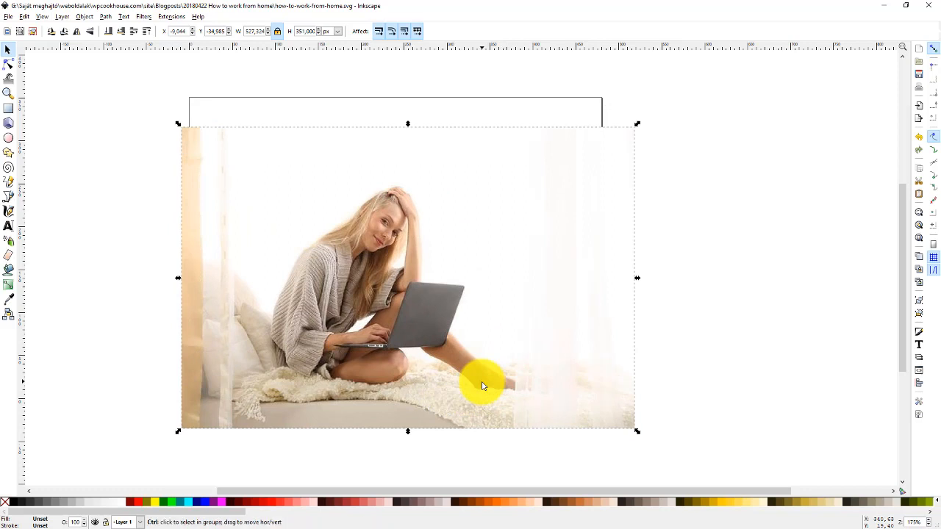
key("ctrl+shift+a")
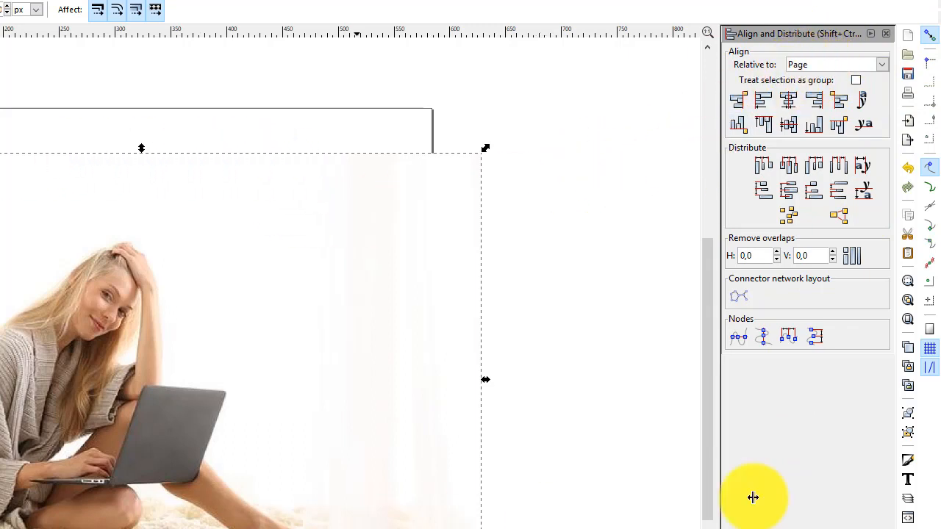
mouse_move(805, 103)
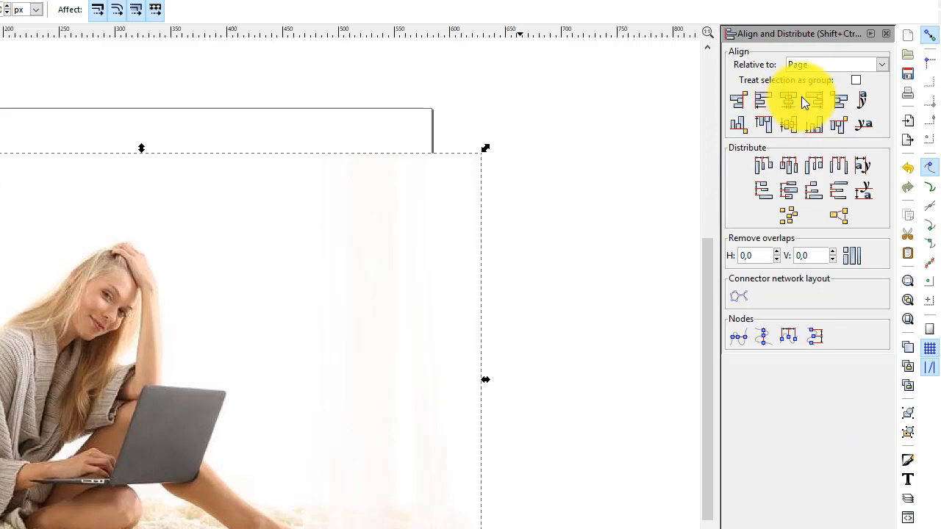
left_click(788, 125)
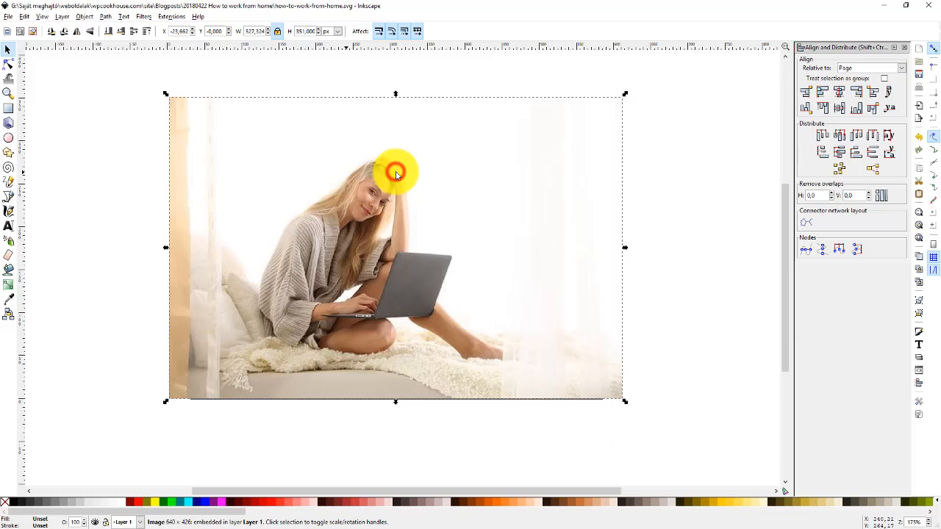
mouse_move(392, 230)
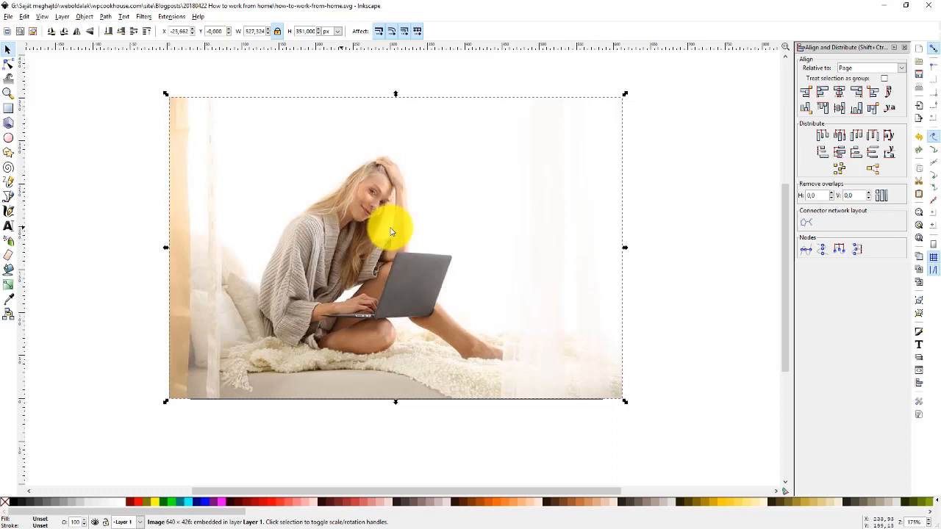
left_click(142, 183)
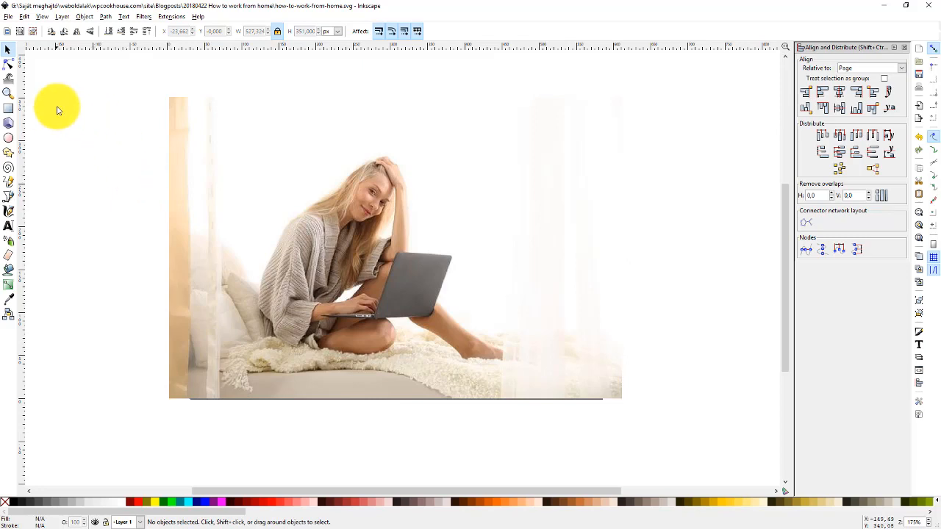
mouse_move(10, 110)
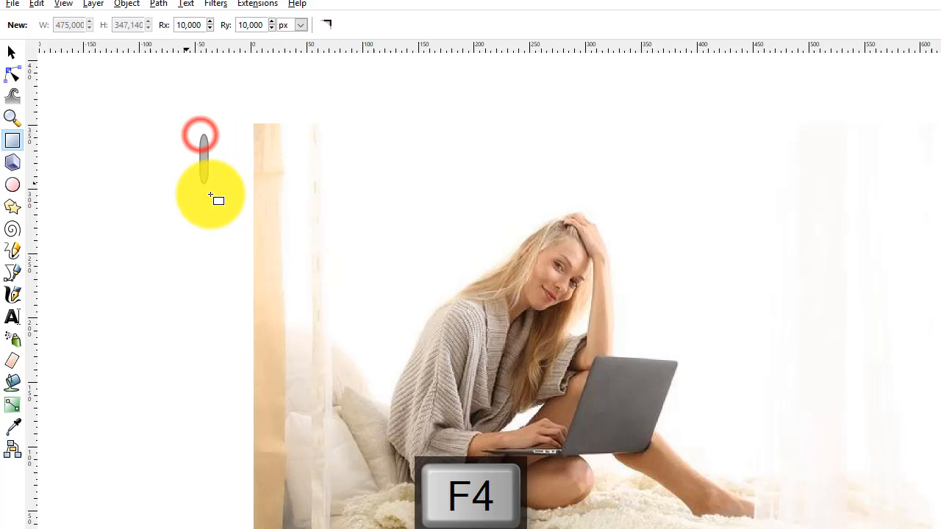
- Draw a rectangle across the photo and resize it to 480×351 px
left_click_drag(201, 132, 814, 484)
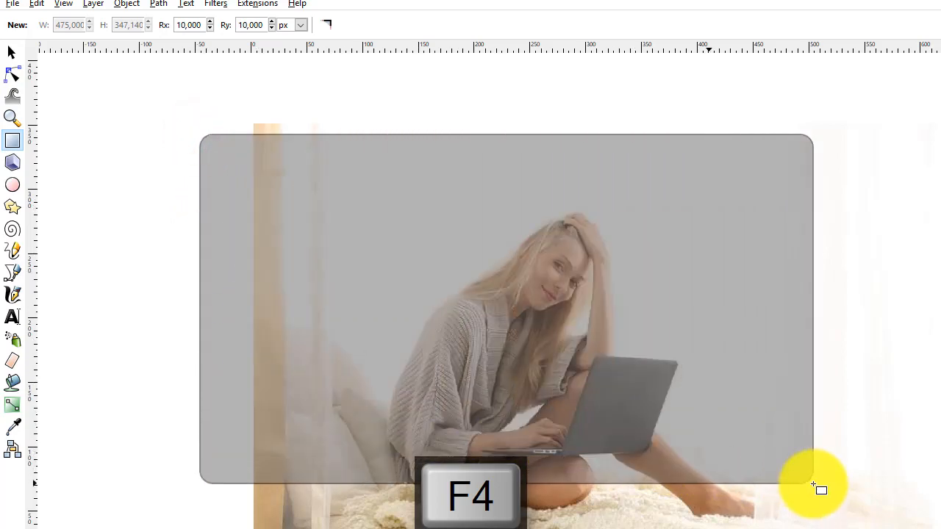
key("F4")
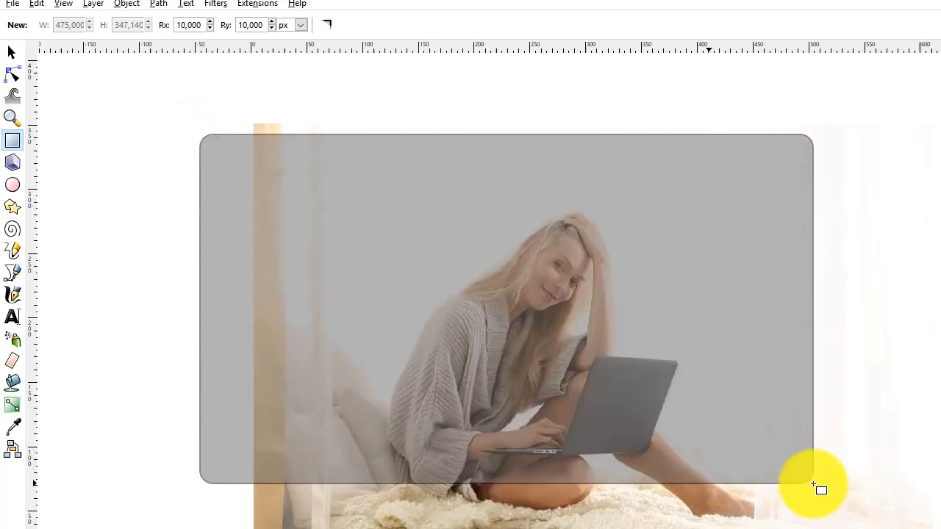
left_click_drag(812, 485, 812, 485)
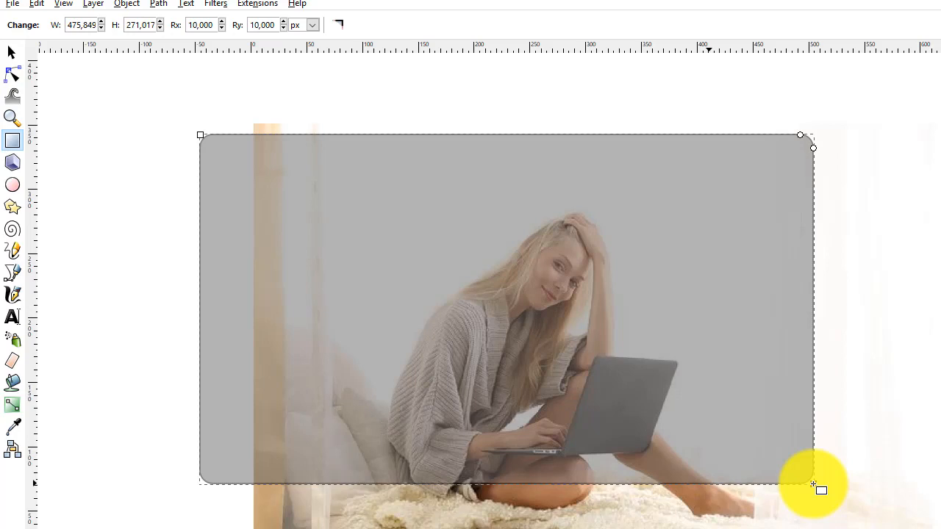
mouse_move(668, 114)
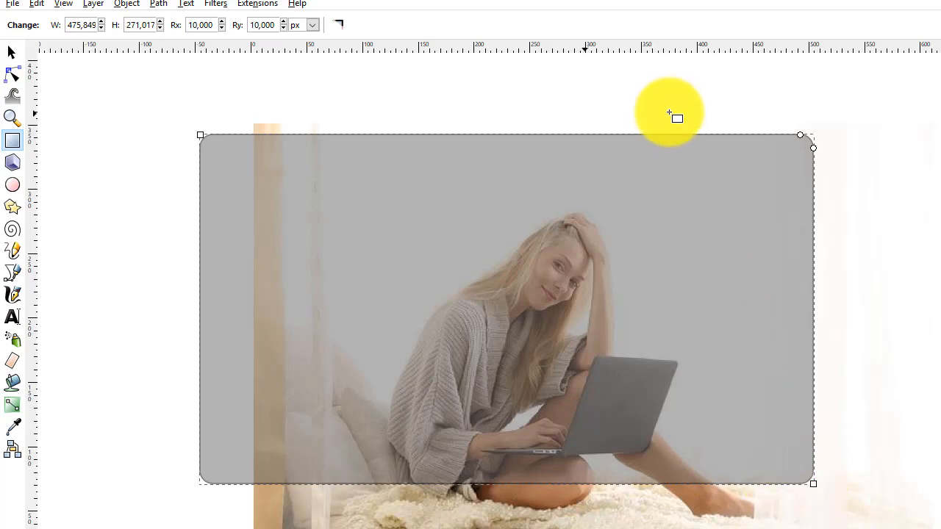
left_click(77, 24)
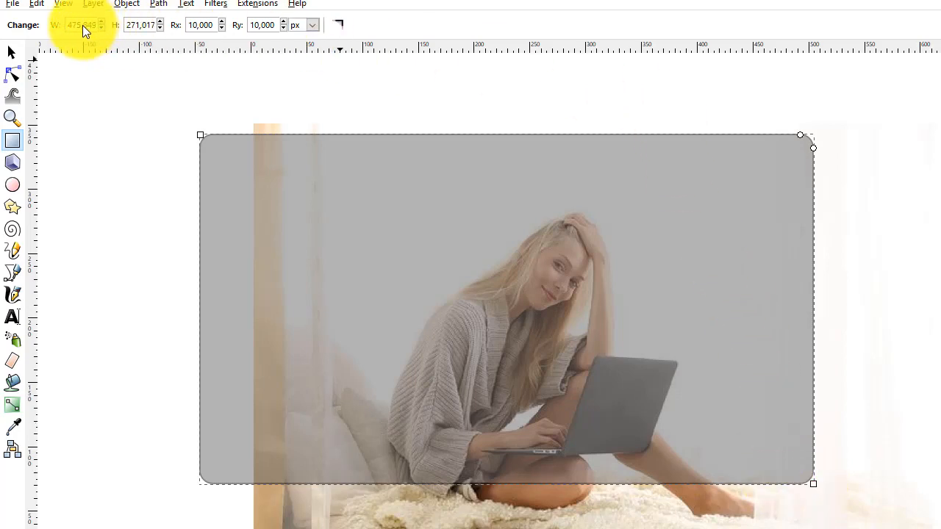
mouse_move(87, 31)
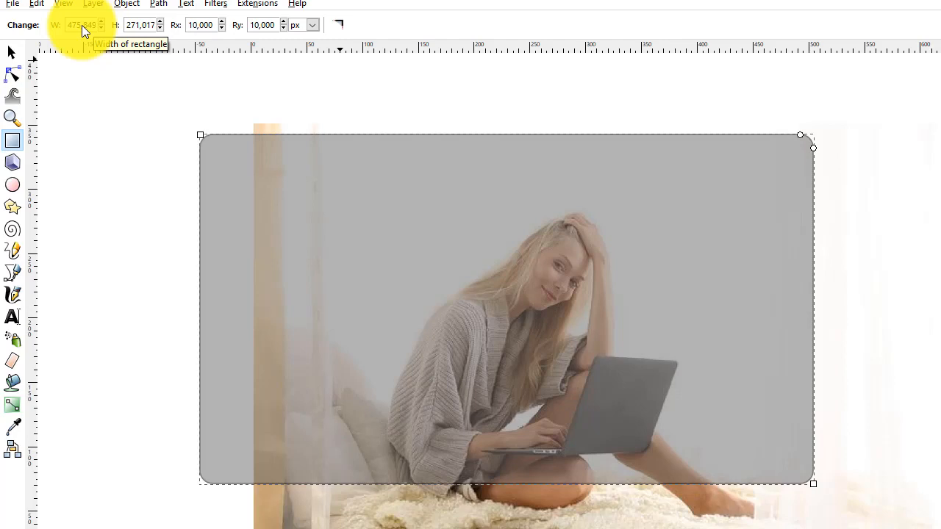
triple_click(80, 26)
type("480,000")
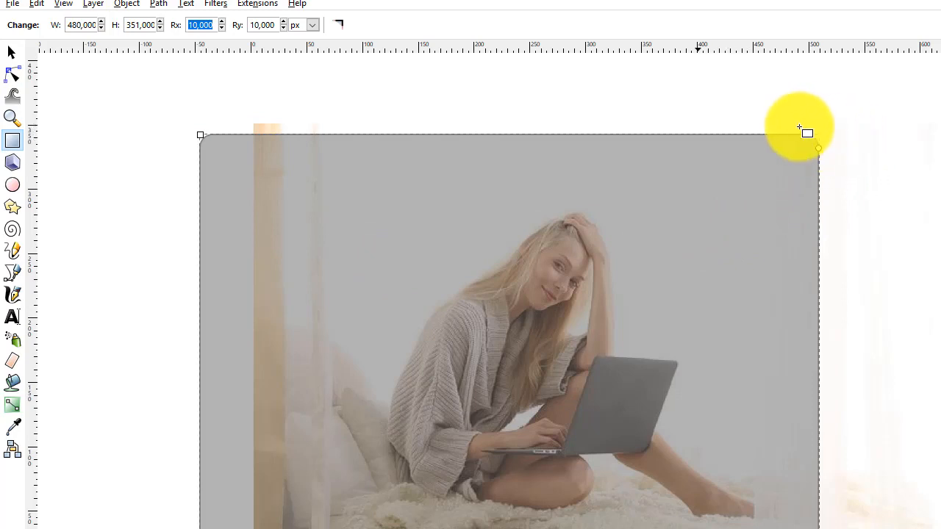
mouse_move(360, 37)
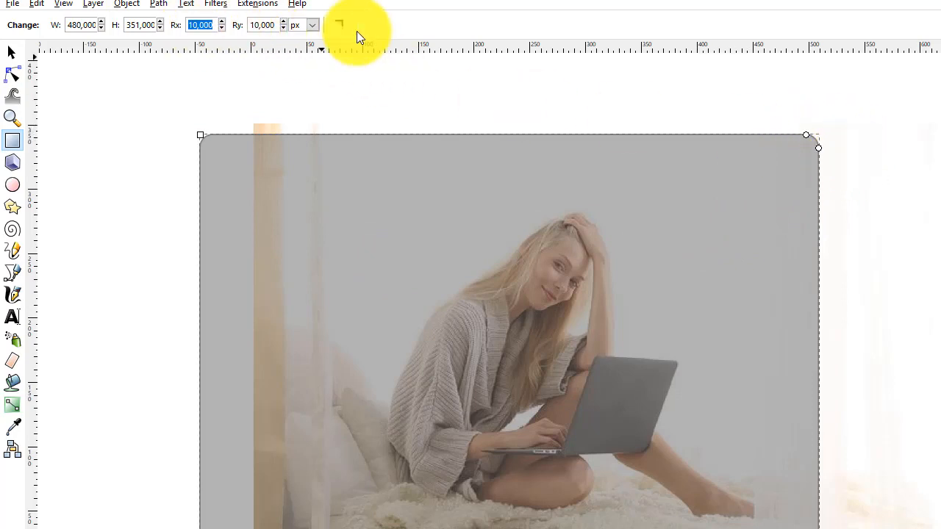
mouse_move(432, 38)
type("5,000")
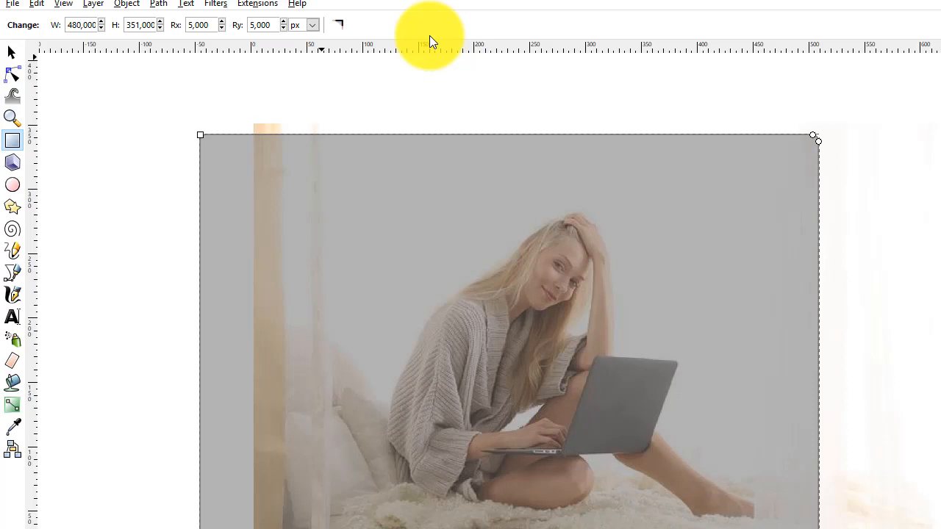
- Set the rectangle's corner radius Rx to 20 px
left_click(199, 24)
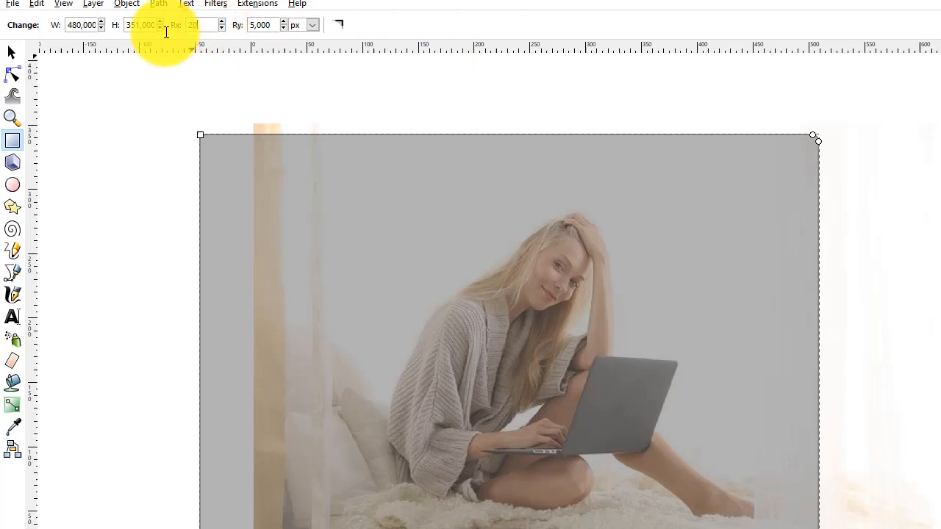
type("20,000")
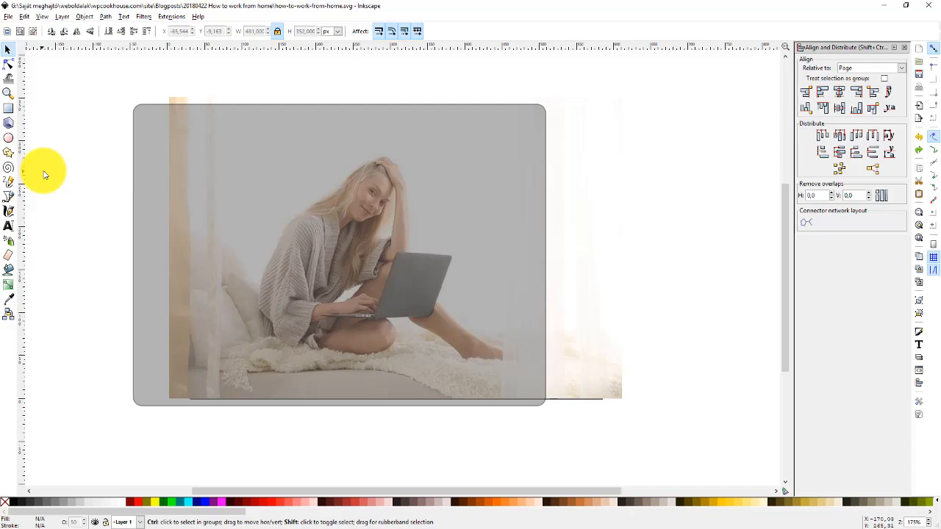
key("ctrl+shift+f")
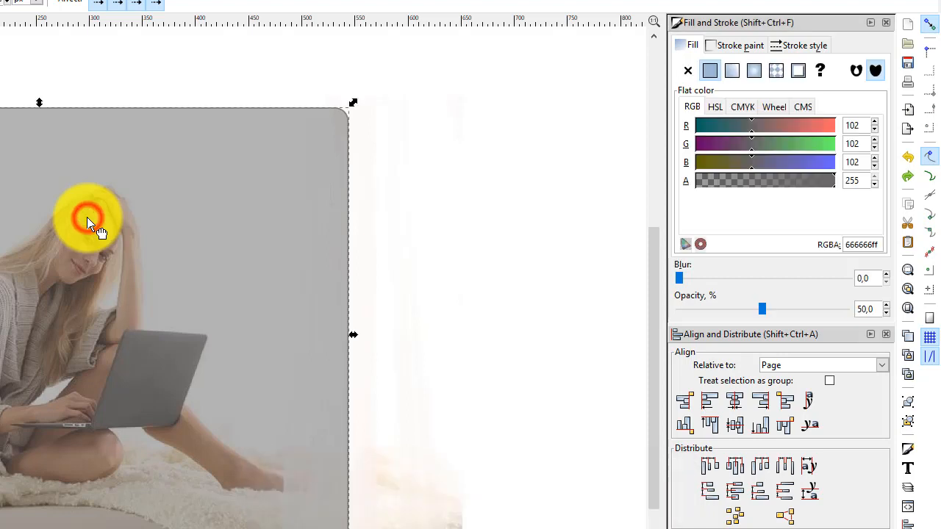
mouse_move(720, 184)
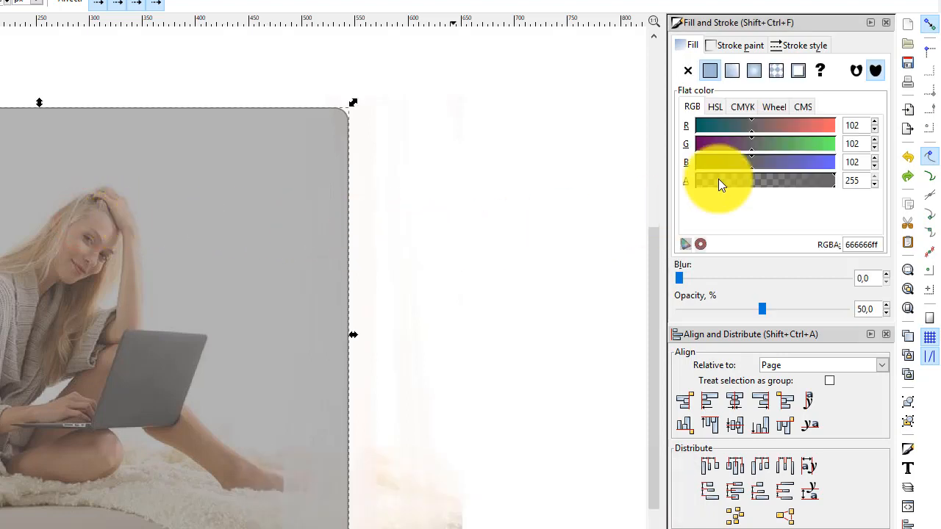
mouse_move(689, 77)
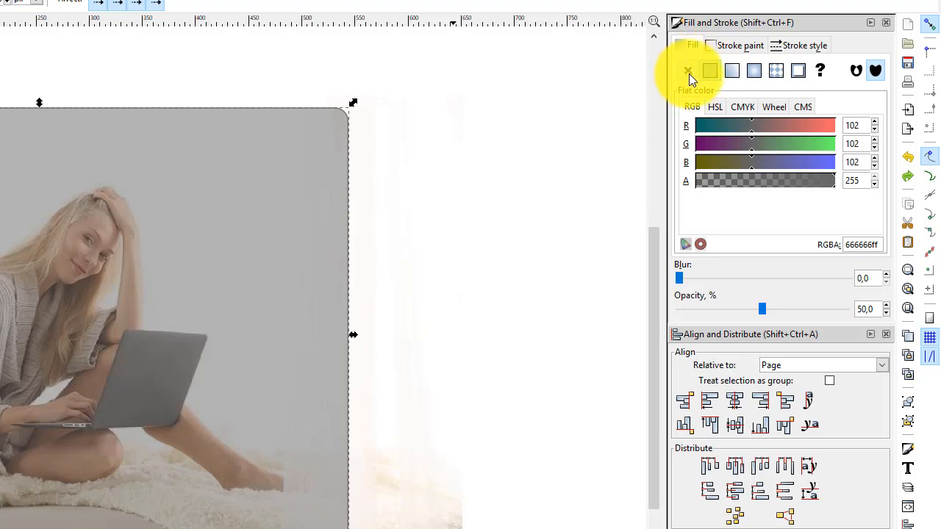
mouse_move(686, 71)
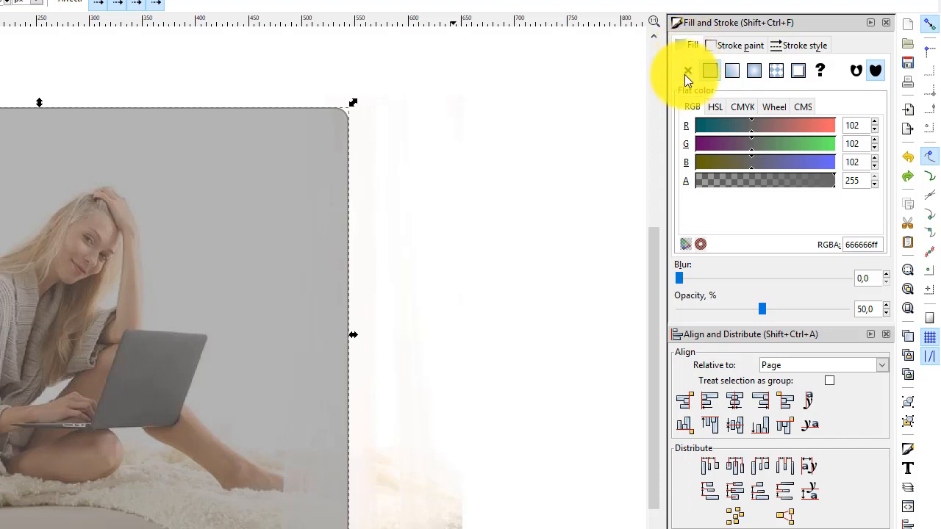
- Set the rounded rectangle's fill to none, leaving only its outline
left_click(687, 70)
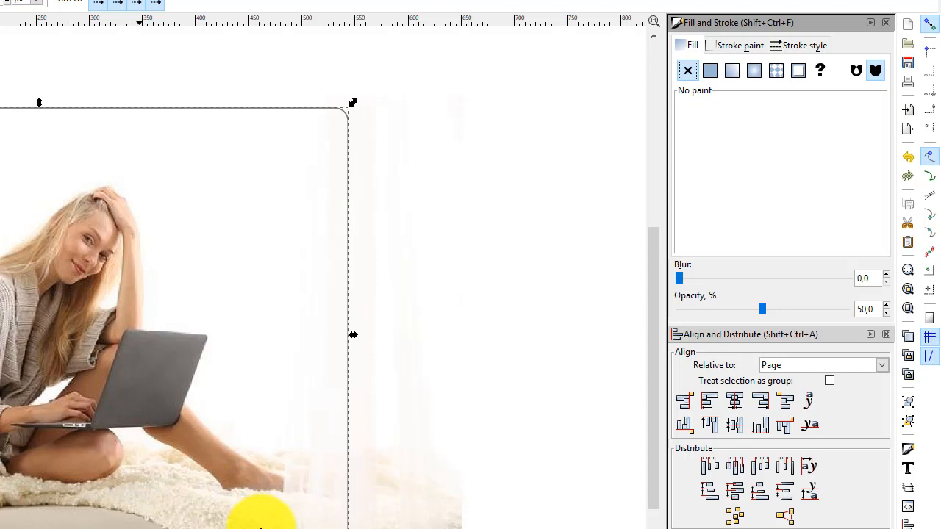
left_click(738, 45)
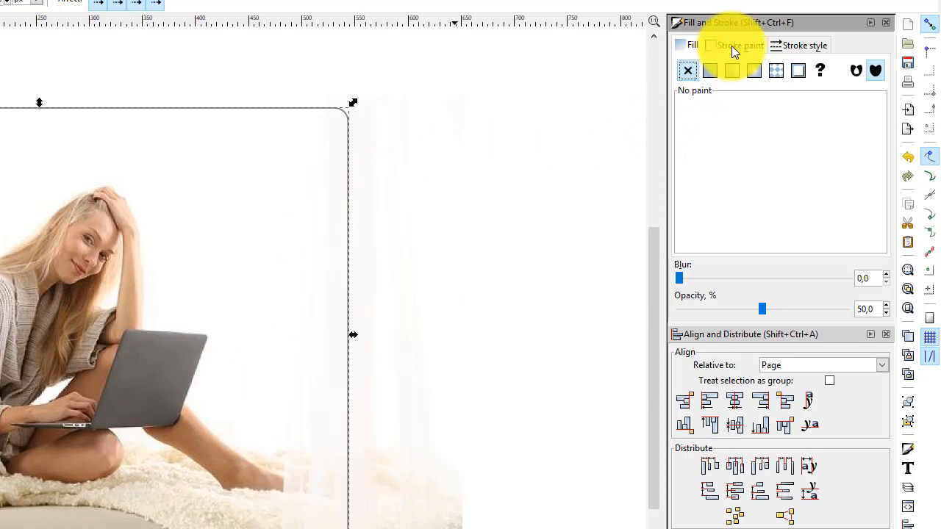
- Give the rectangle a flat orange stroke colour, fe6400ff
left_click(709, 70)
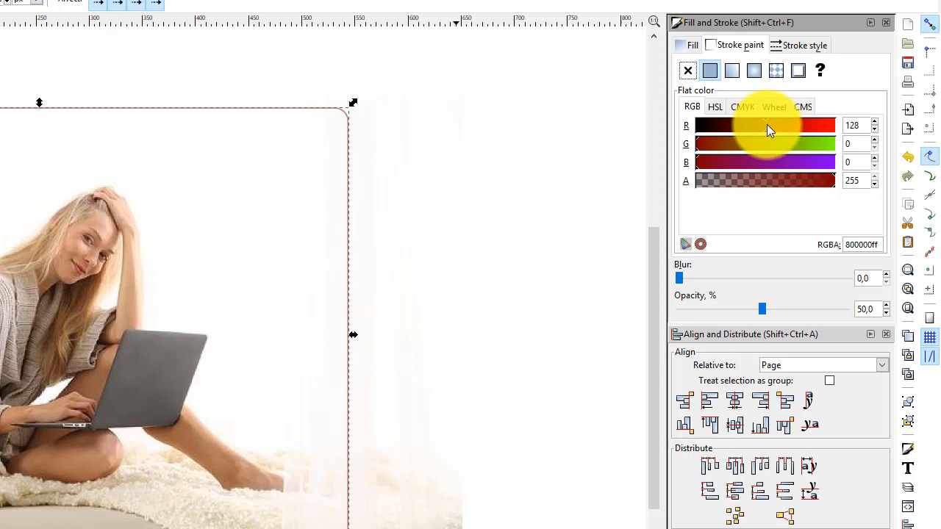
triple_click(861, 243)
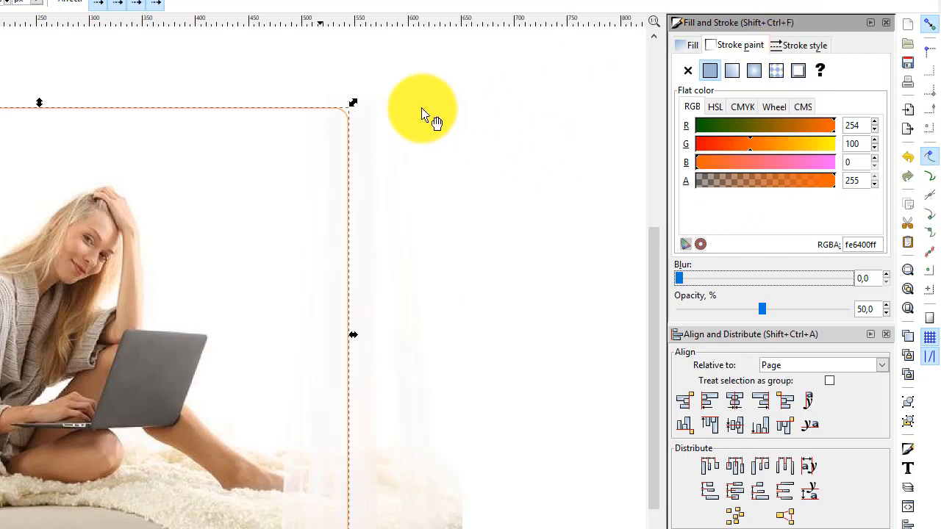
left_click_drag(423, 110, 327, 143)
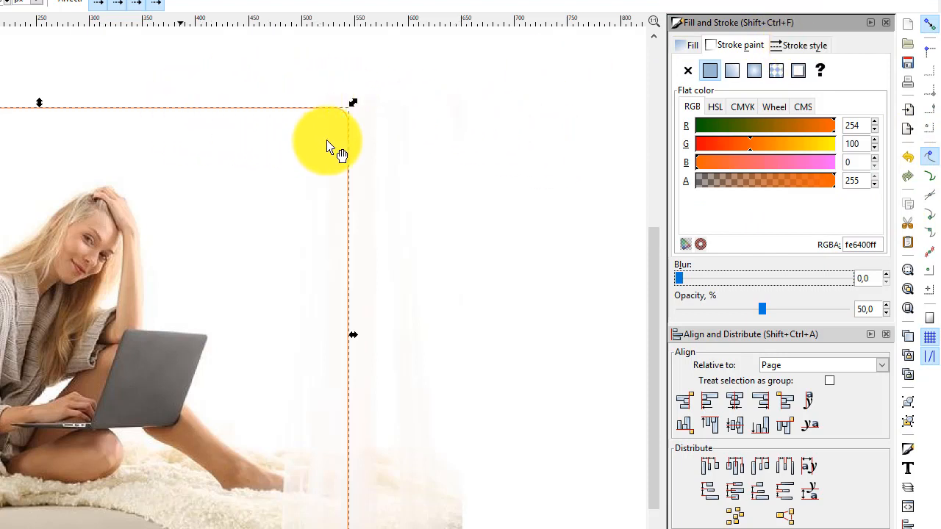
left_click(801, 45)
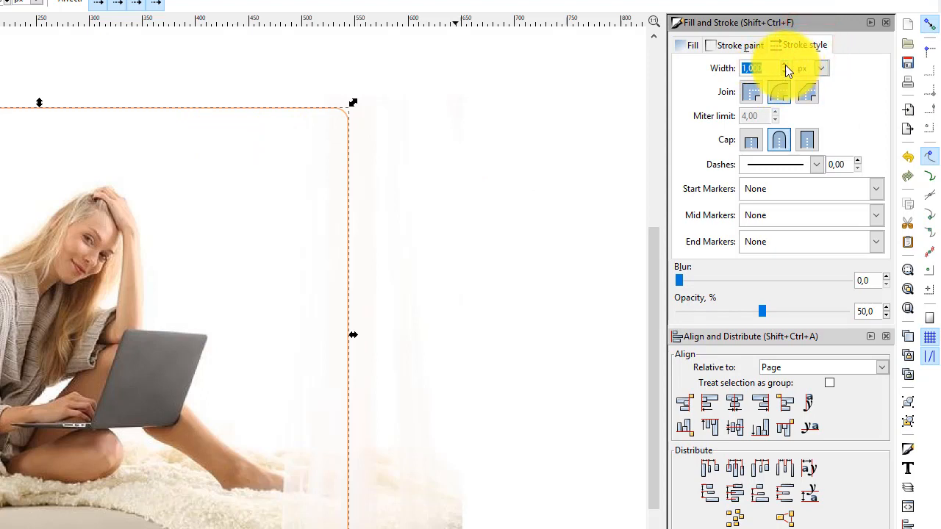
- Give the orange rectangle a 5 px stroke width and raise its opacity to 100%
type("5")
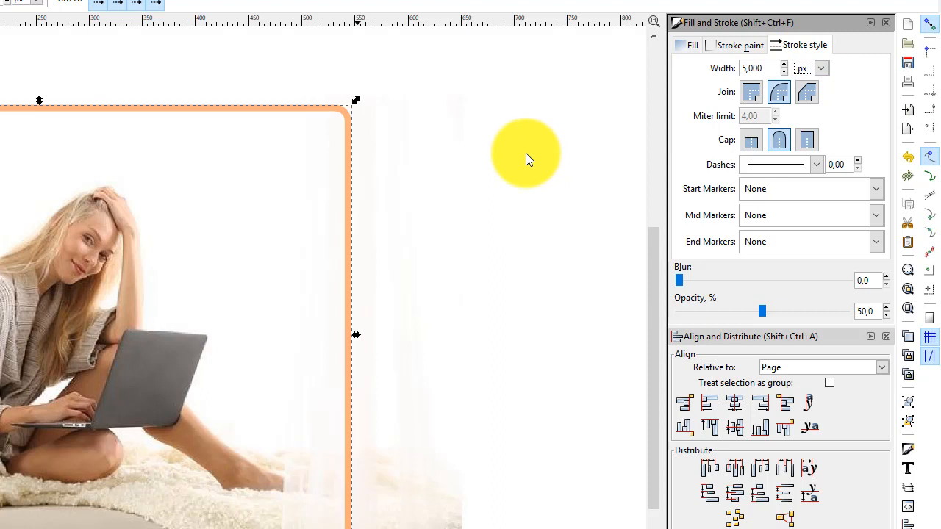
left_click_drag(526, 154, 654, 304)
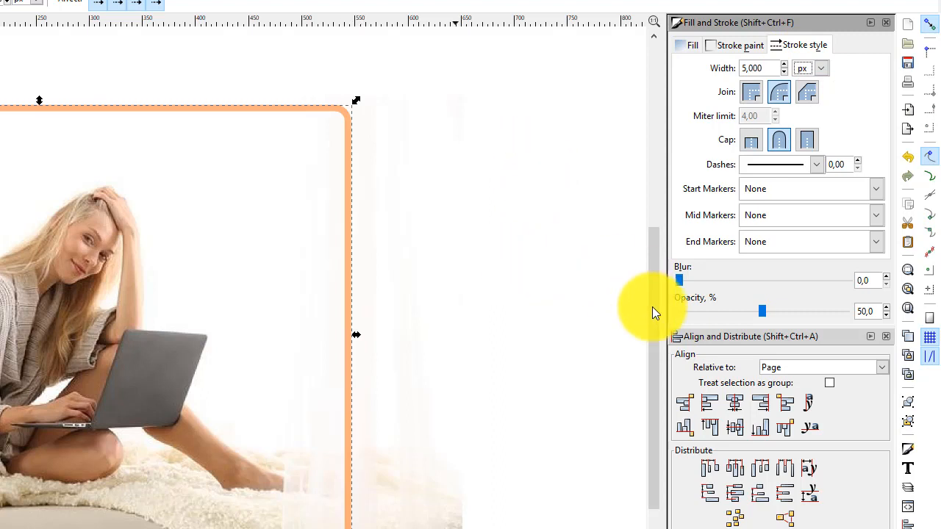
mouse_move(854, 320)
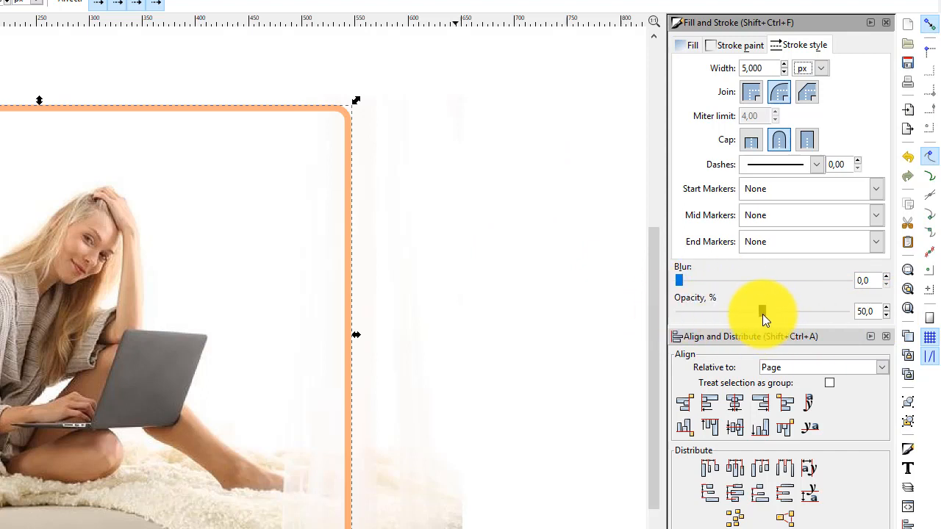
left_click_drag(762, 311, 845, 311)
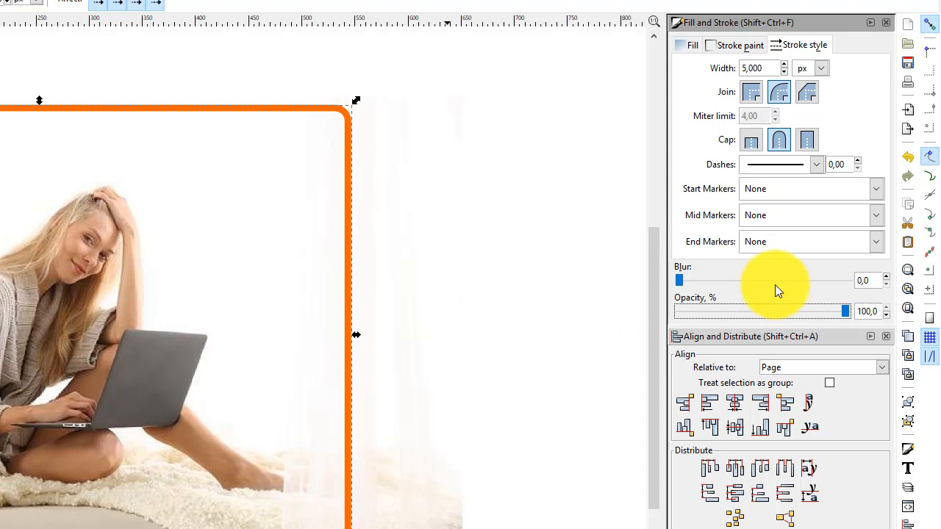
mouse_move(746, 415)
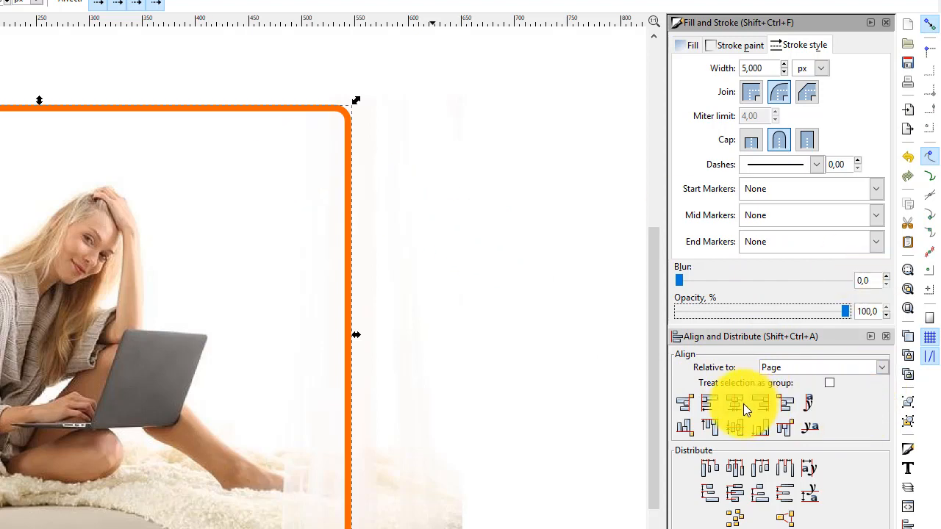
- Centre horizontally and vertically on the page, then select the photo and the orange rounded rectangle
left_click(734, 403)
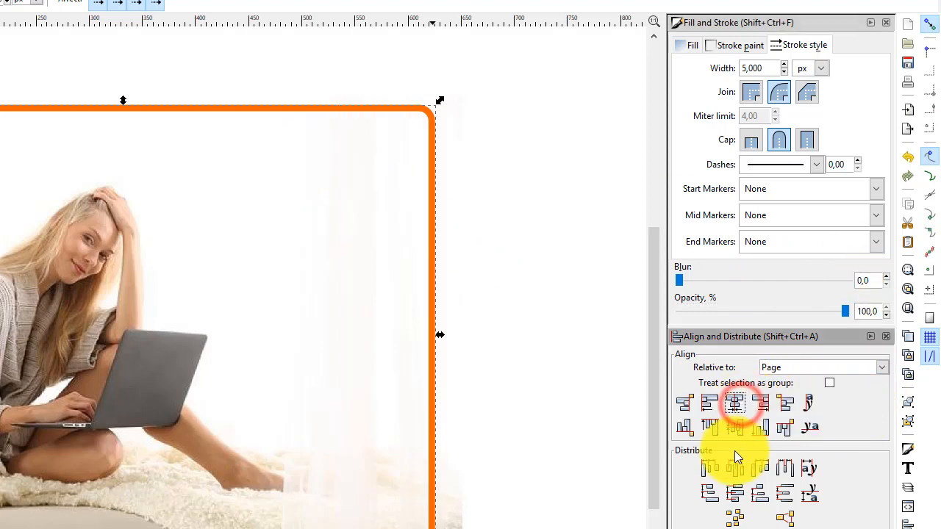
left_click(740, 417)
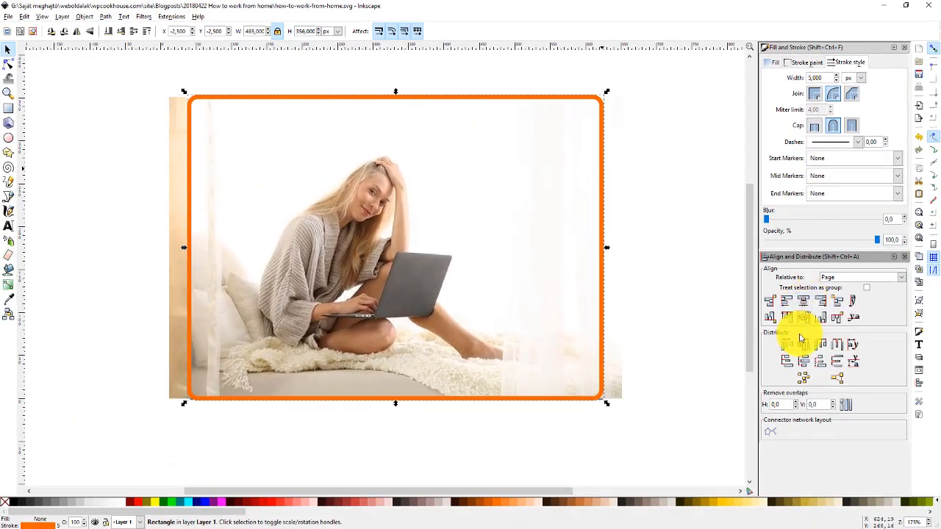
mouse_move(461, 433)
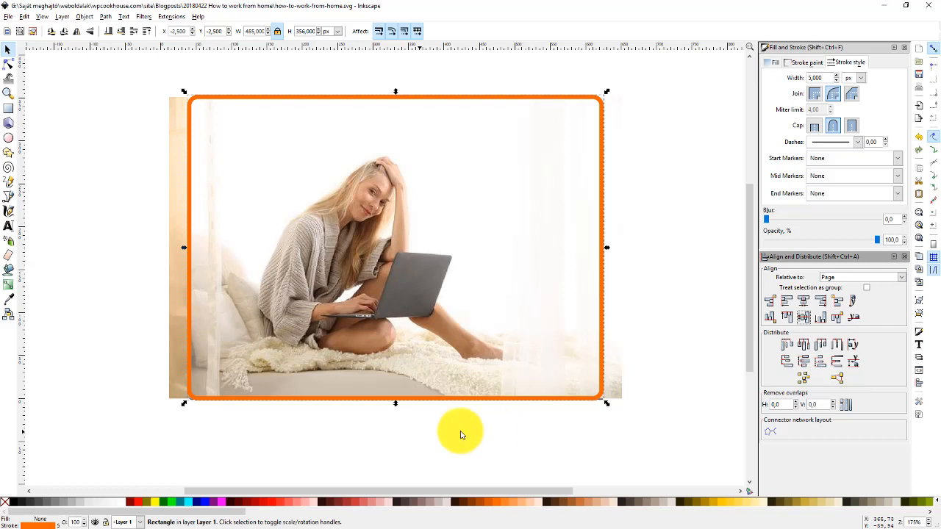
mouse_move(46, 300)
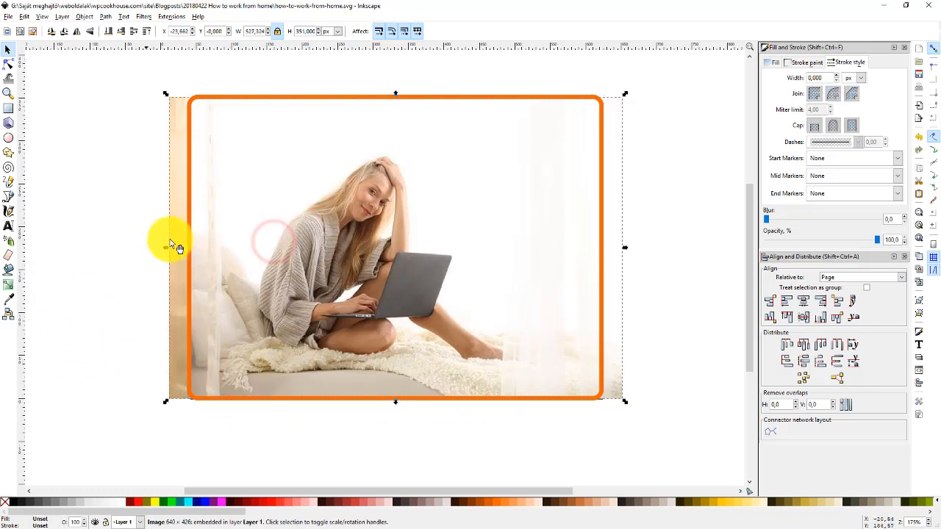
left_click(402, 270)
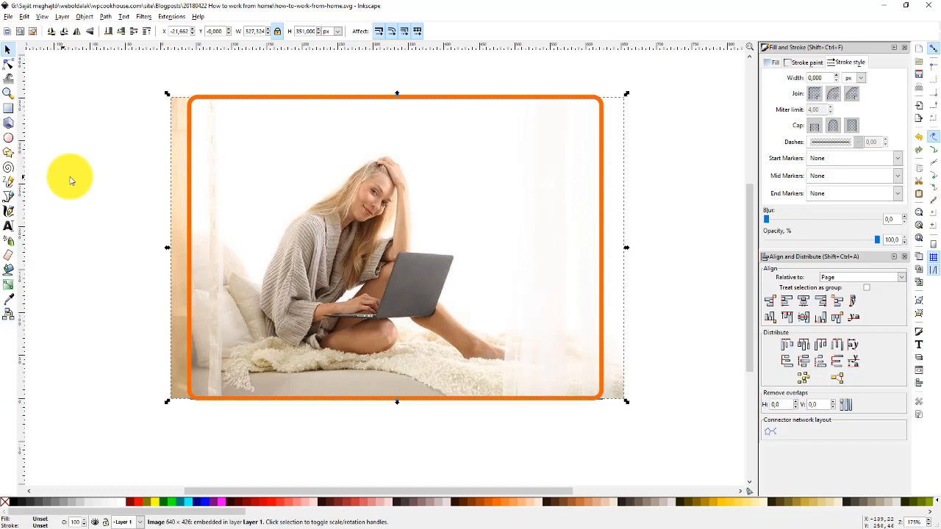
mouse_move(564, 127)
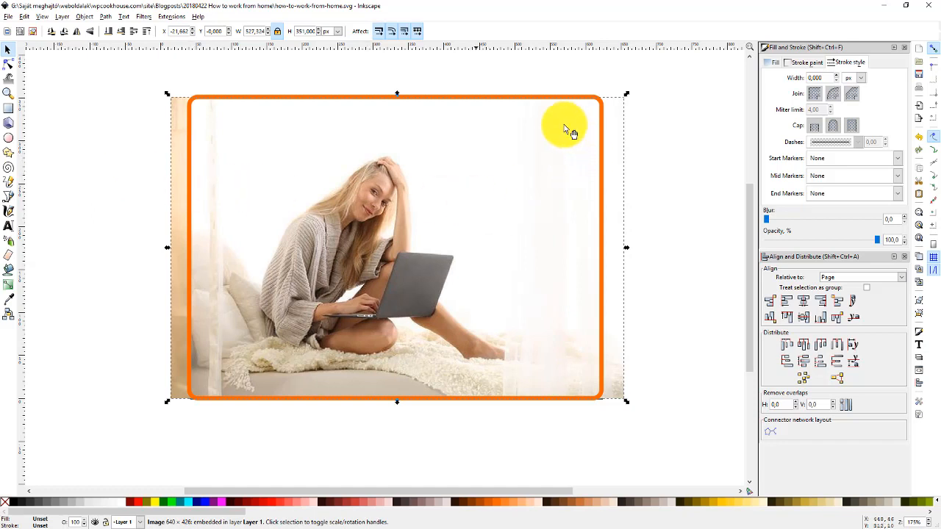
mouse_move(575, 136)
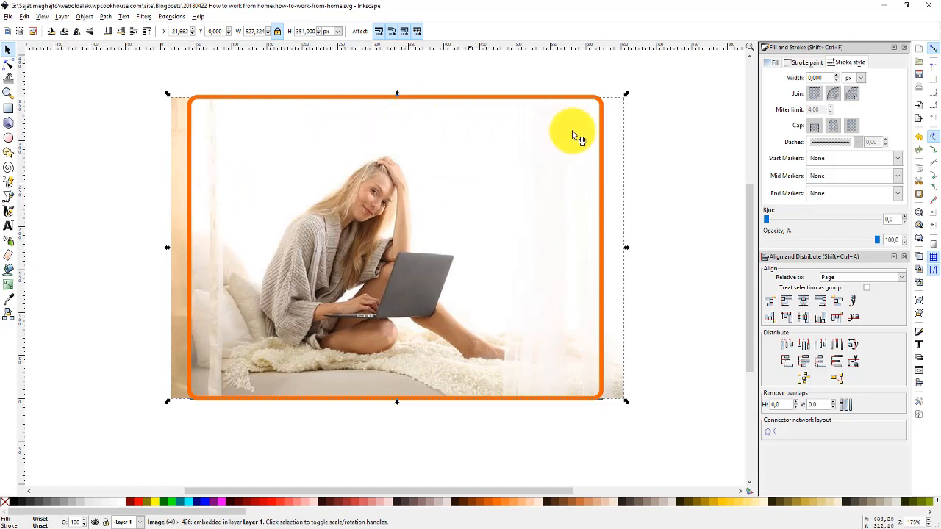
mouse_move(687, 216)
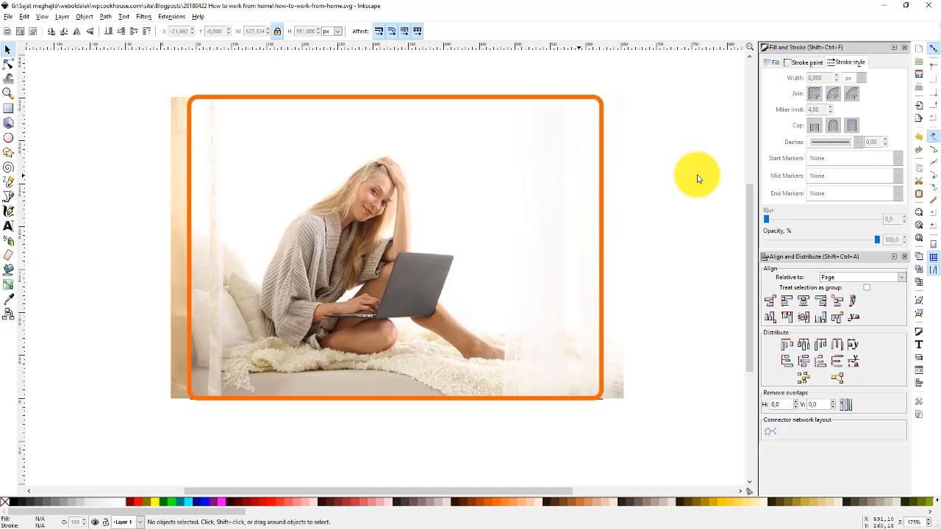
mouse_move(653, 203)
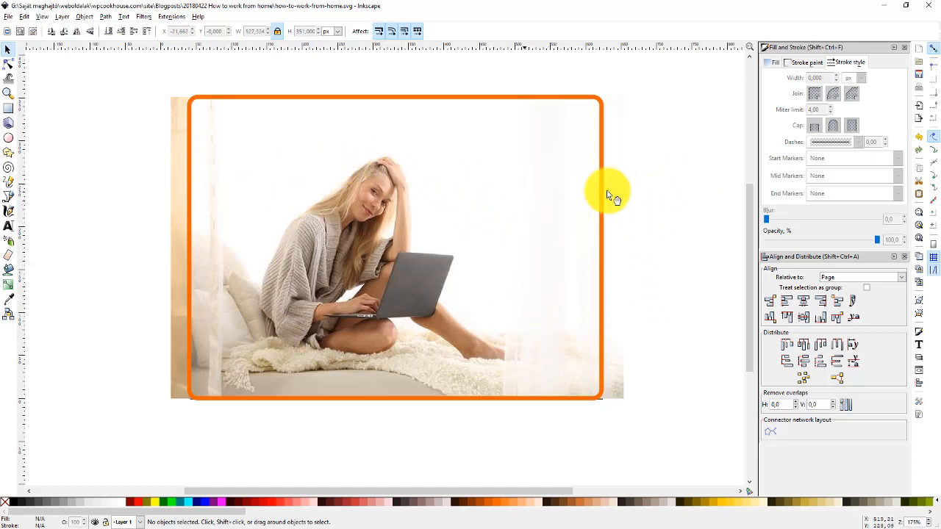
mouse_move(455, 102)
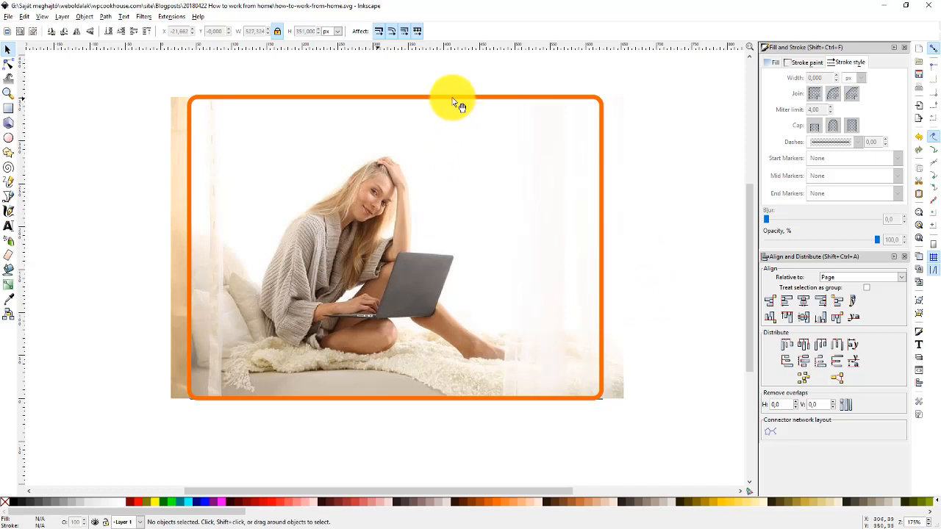
left_click(451, 99)
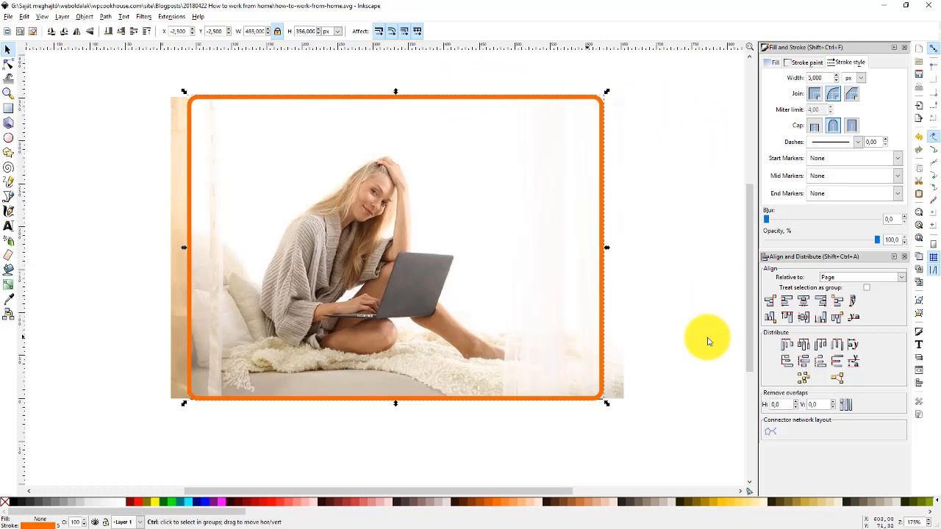
- Duplicate the orange rounded rectangle with Ctrl+D and drag the copy below the photo
key("ctrl+d")
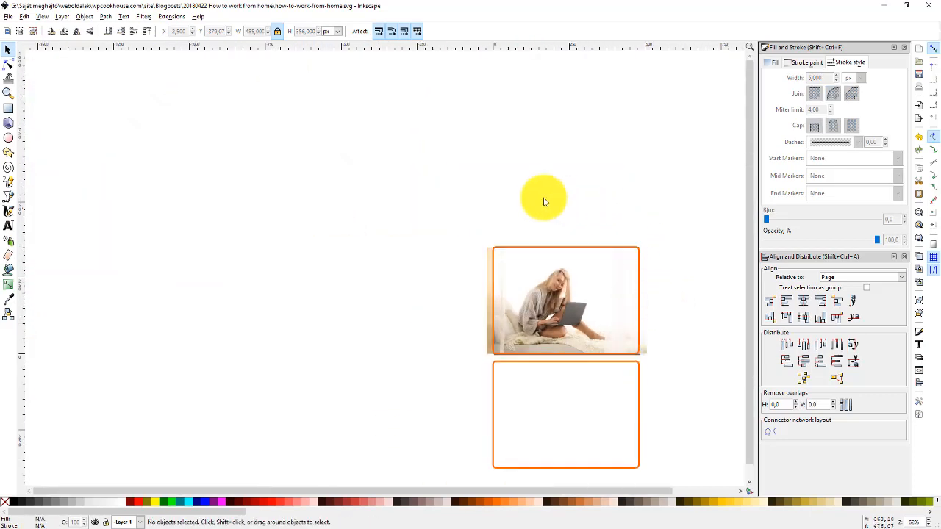
left_click_drag(544, 198, 650, 349)
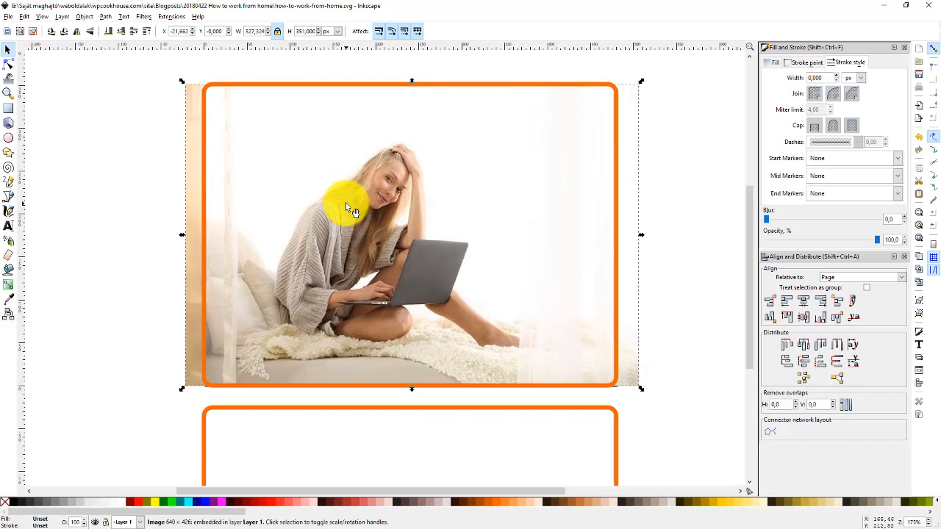
mouse_move(273, 94)
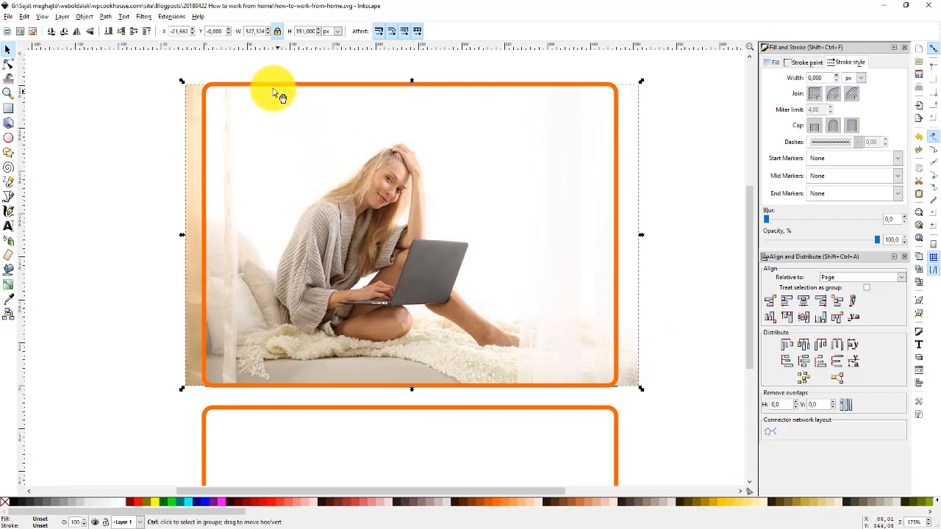
mouse_move(262, 87)
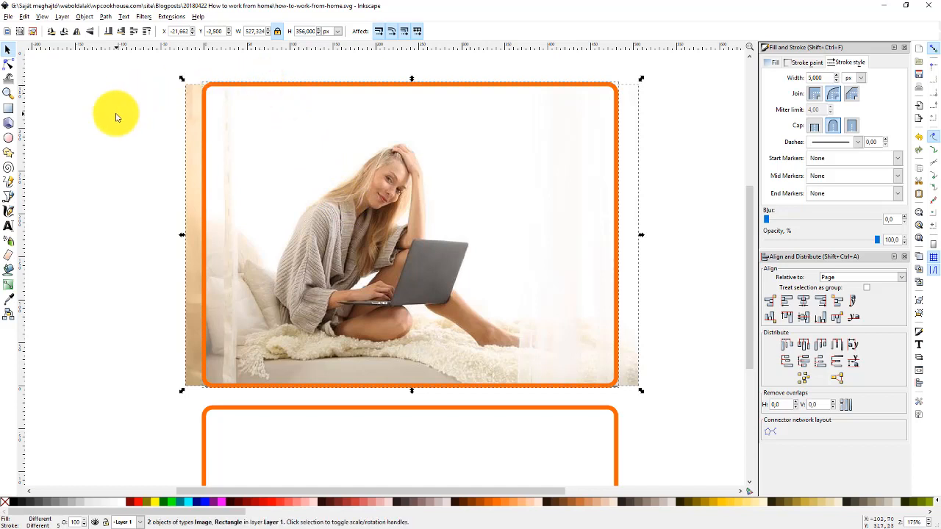
mouse_move(257, 101)
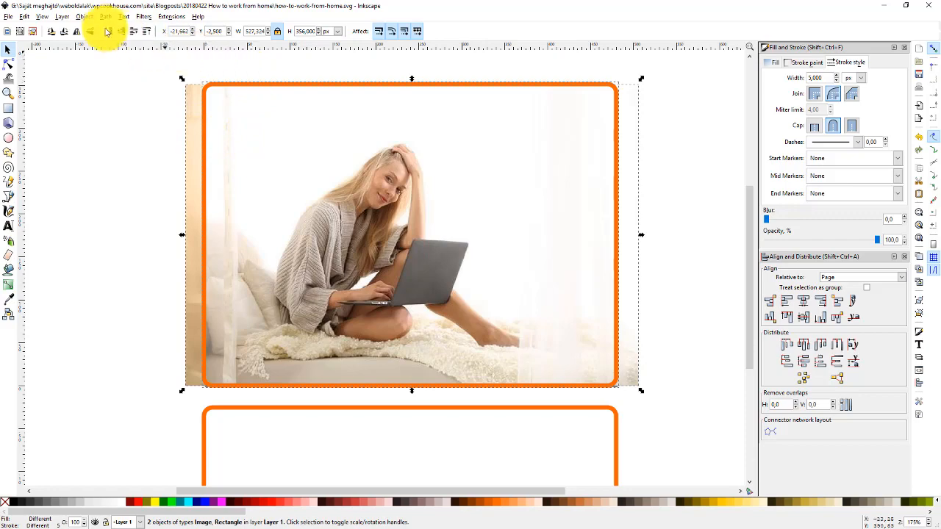
- Apply Object > Clip > Set to trim the photo to the 480×351 rounded rectangle
left_click(82, 18)
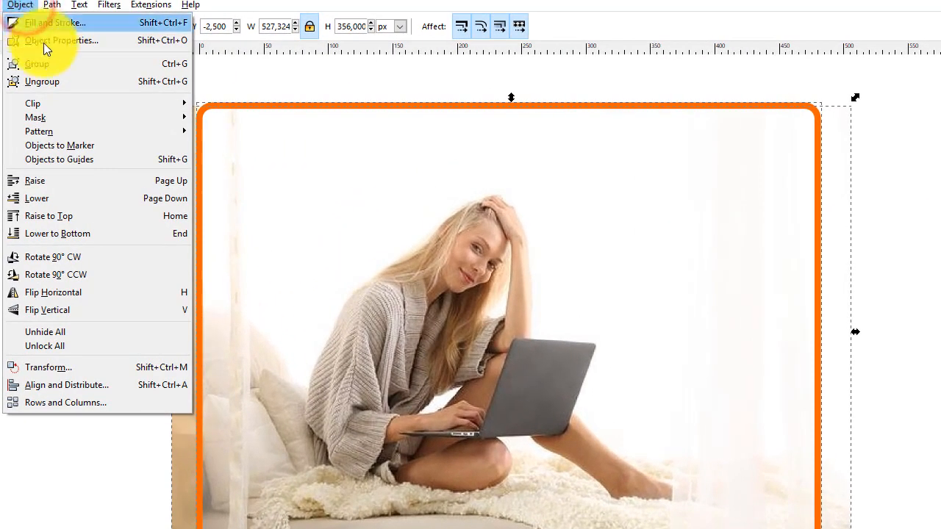
mouse_move(33, 103)
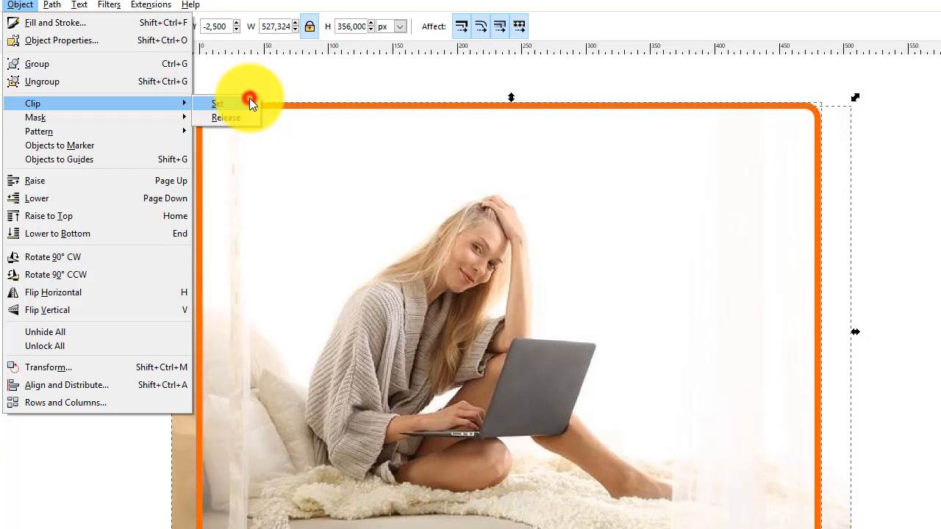
left_click(217, 103)
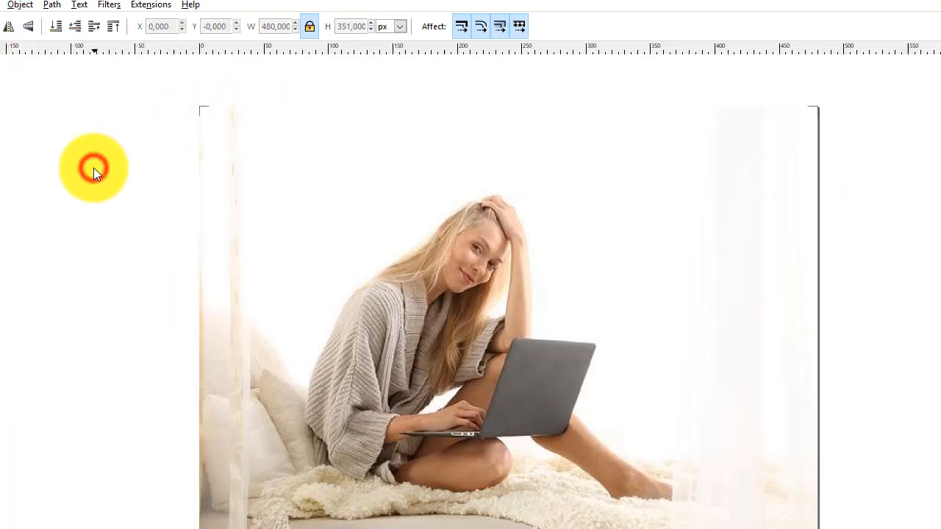
mouse_move(851, 307)
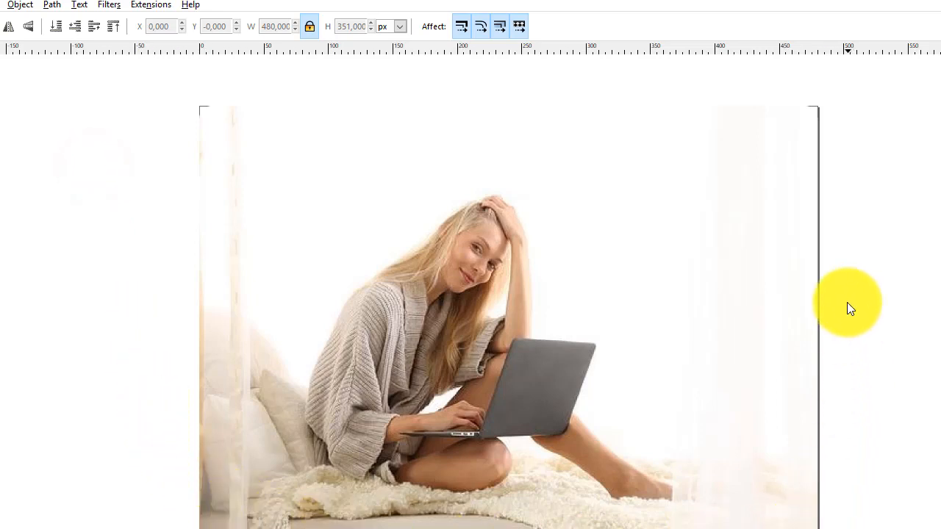
mouse_move(148, 396)
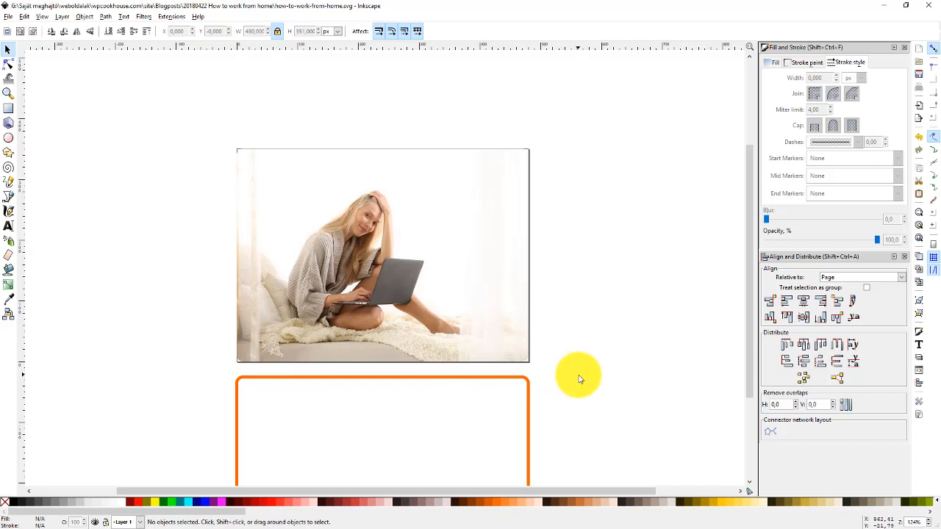
mouse_move(362, 379)
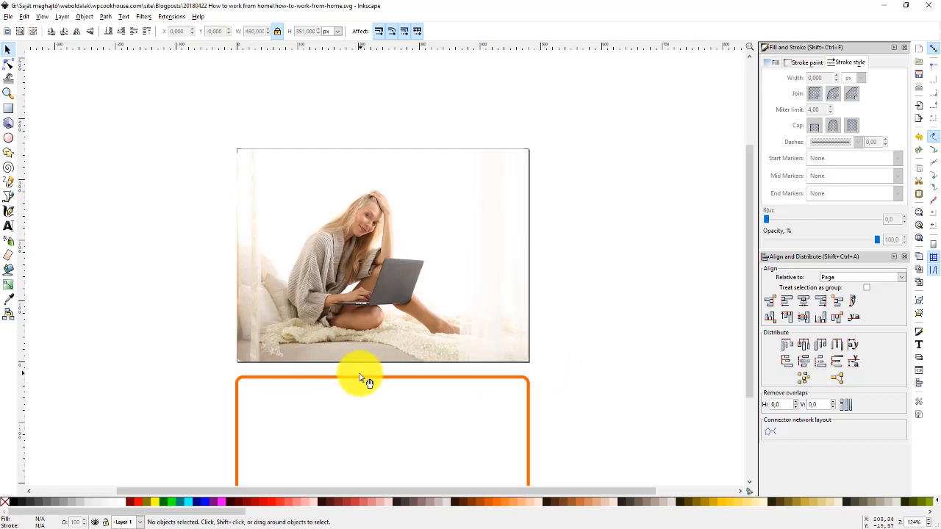
- Select the spare orange rounded frame lying beneath the clipped photo
left_click(345, 382)
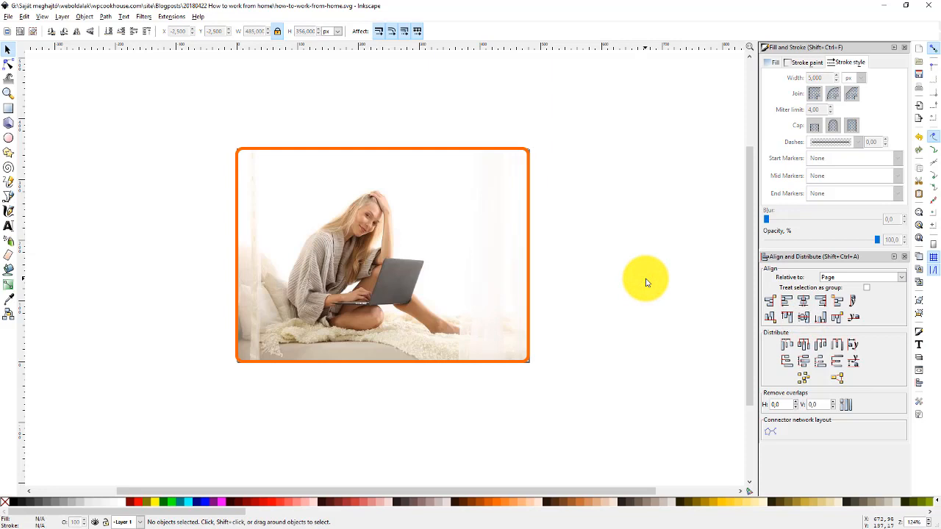
mouse_move(333, 131)
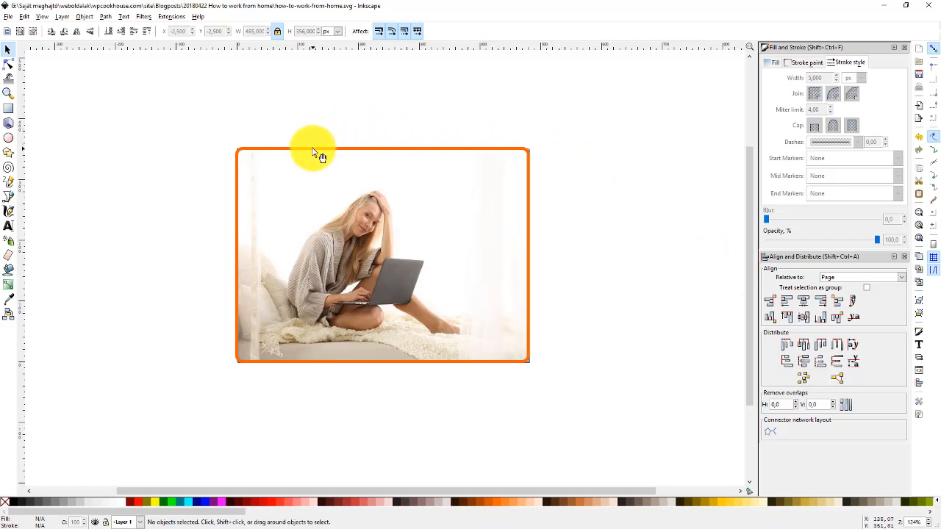
mouse_move(562, 181)
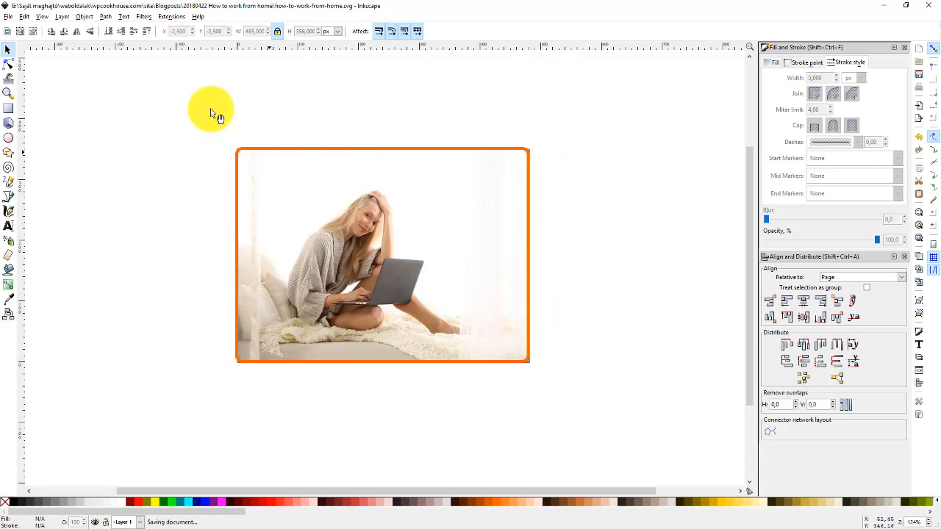
- Export the page as a 480×351 PNG and check the file's dimensions in its folder
left_click(8, 17)
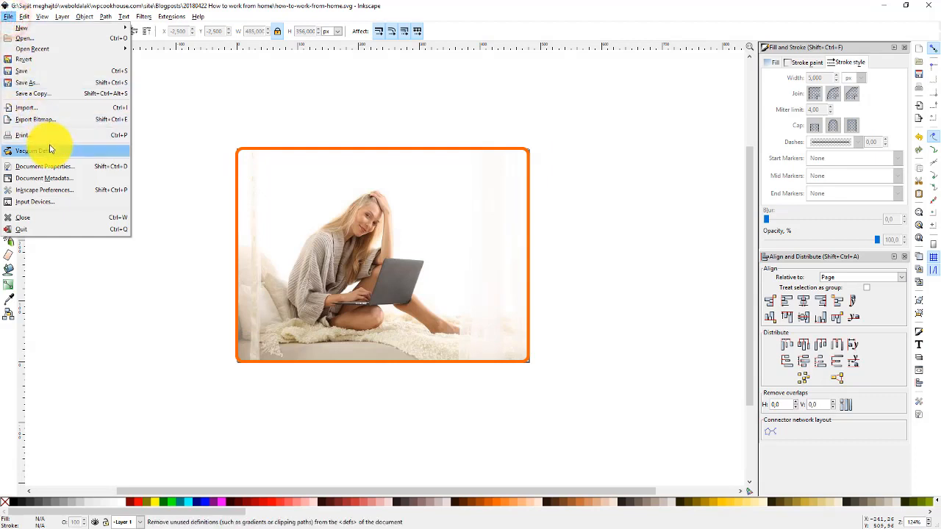
left_click(36, 119)
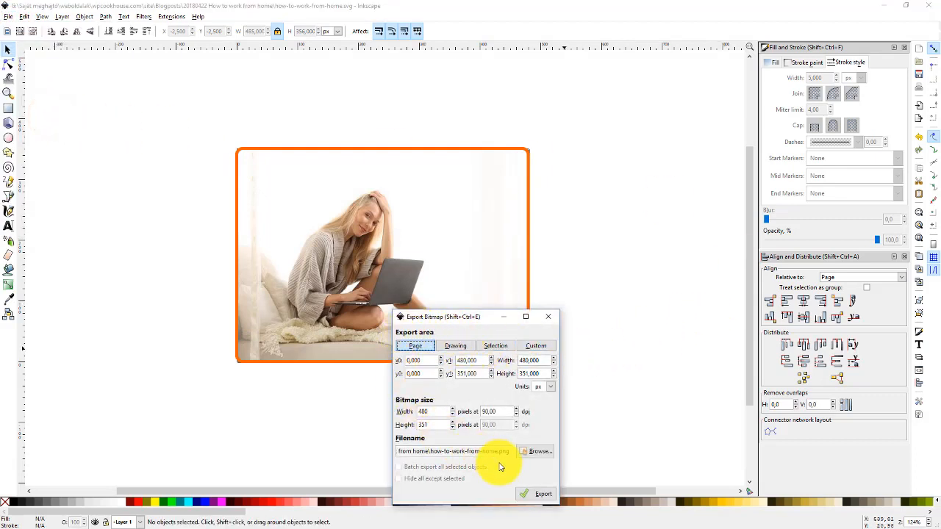
left_click(539, 493)
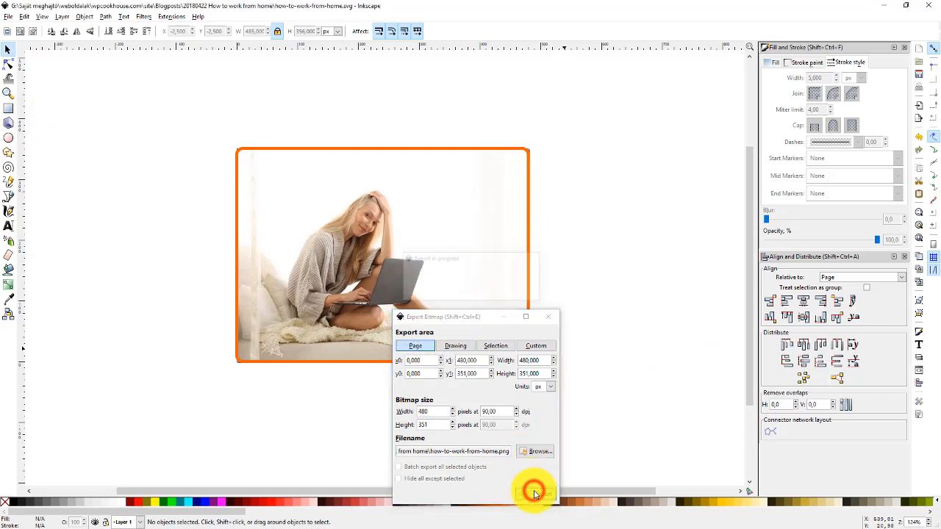
left_click(533, 493)
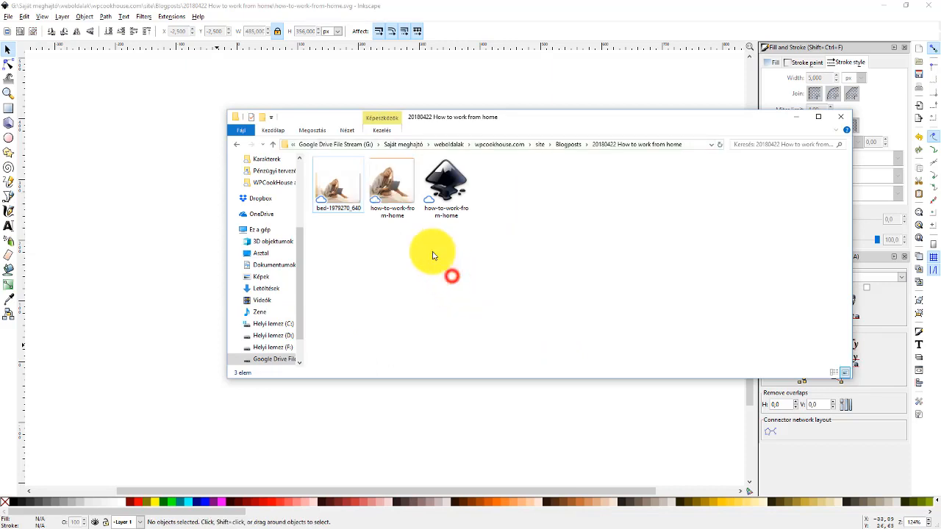
left_click(390, 180)
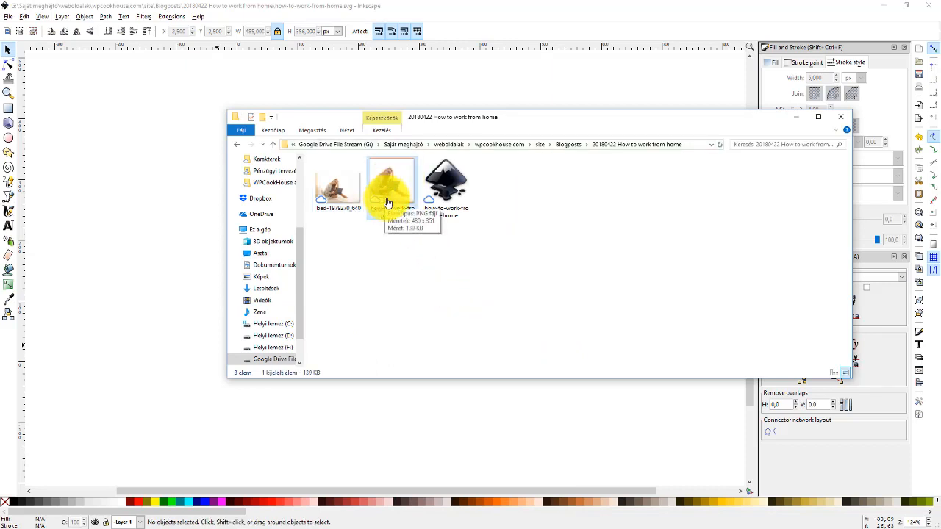